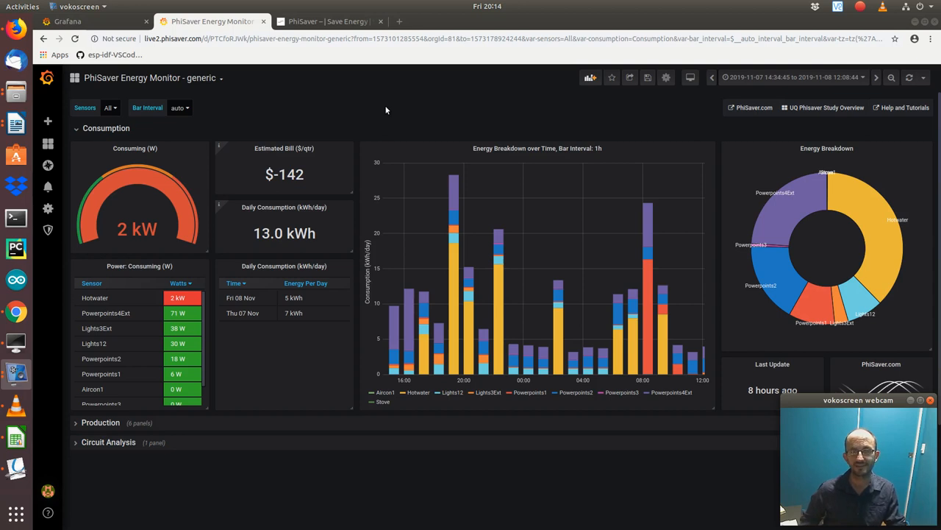
mouse_move(67, 400)
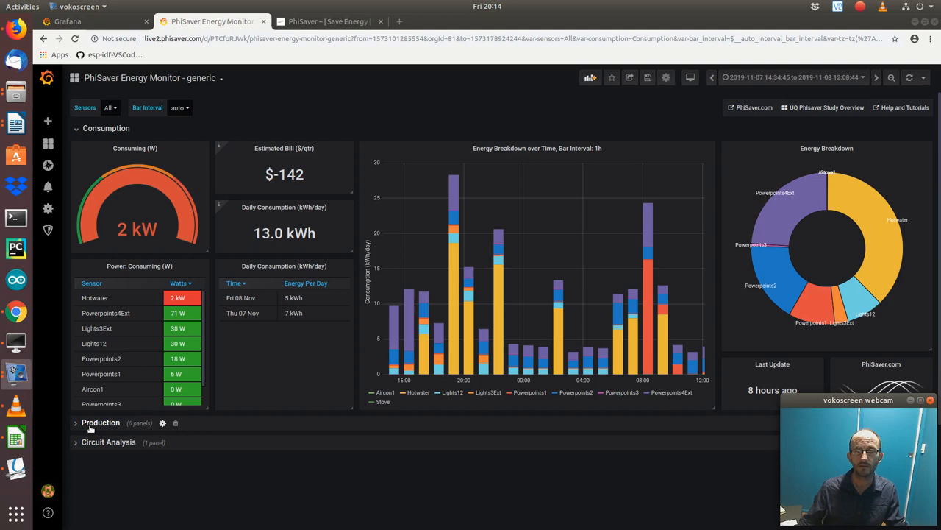
Step: Collapse the Consumption row so all three dashboard sections are folded
click(47, 122)
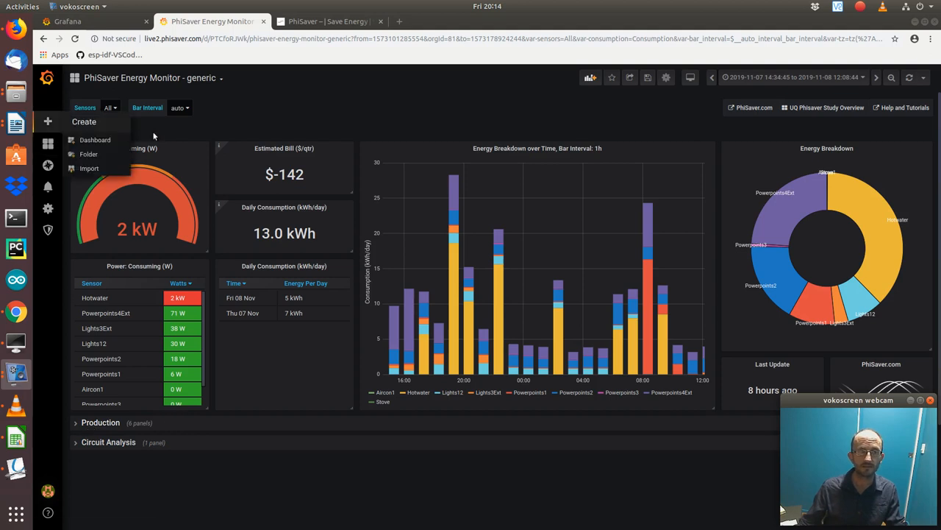
click(105, 128)
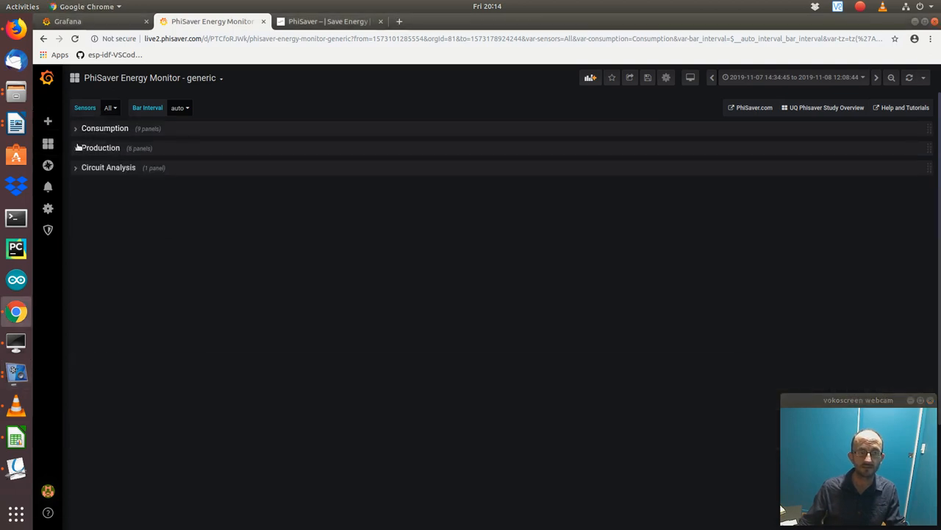
Step: Expand the Production row to view the production gauge, daily kWh and energy chart
click(102, 147)
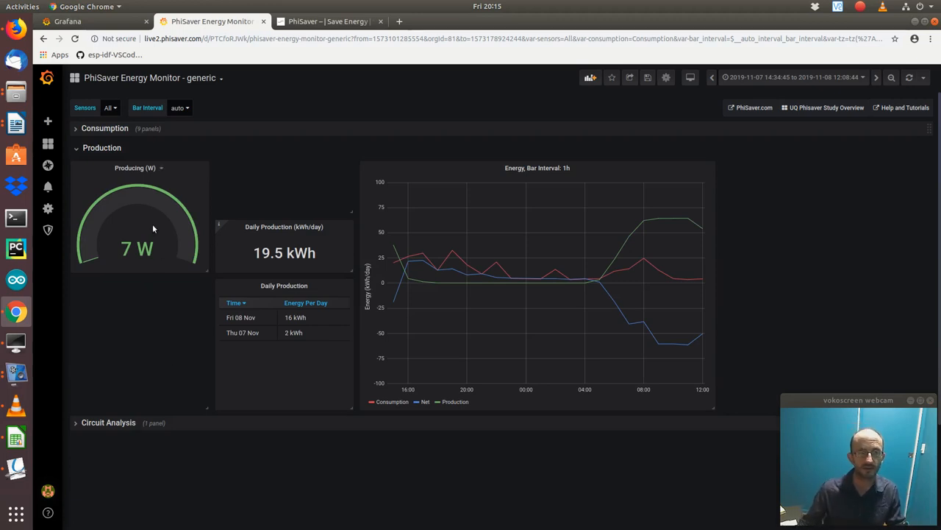
mouse_move(239, 198)
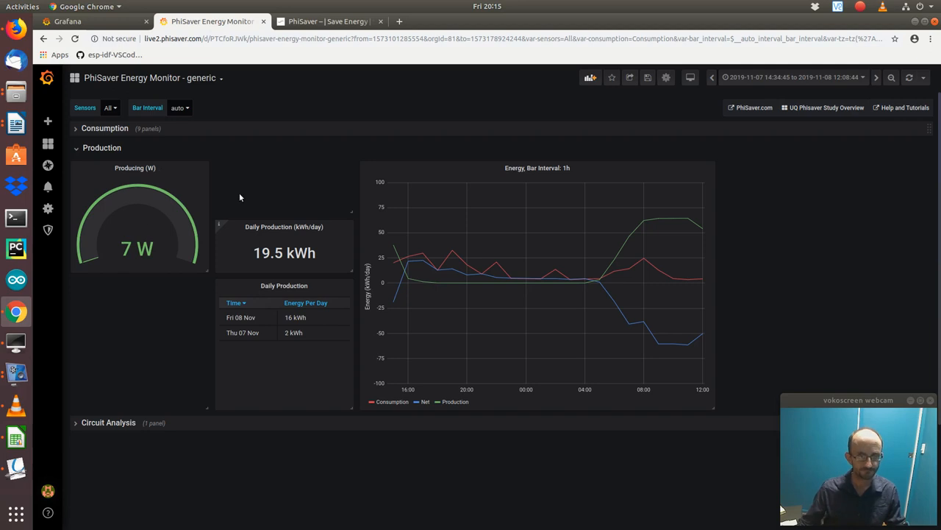
mouse_move(686, 266)
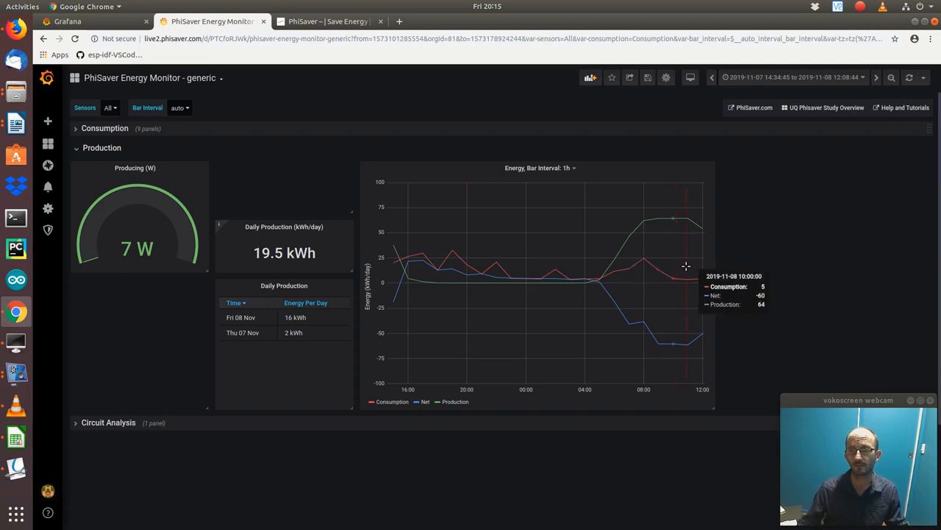
mouse_move(672, 241)
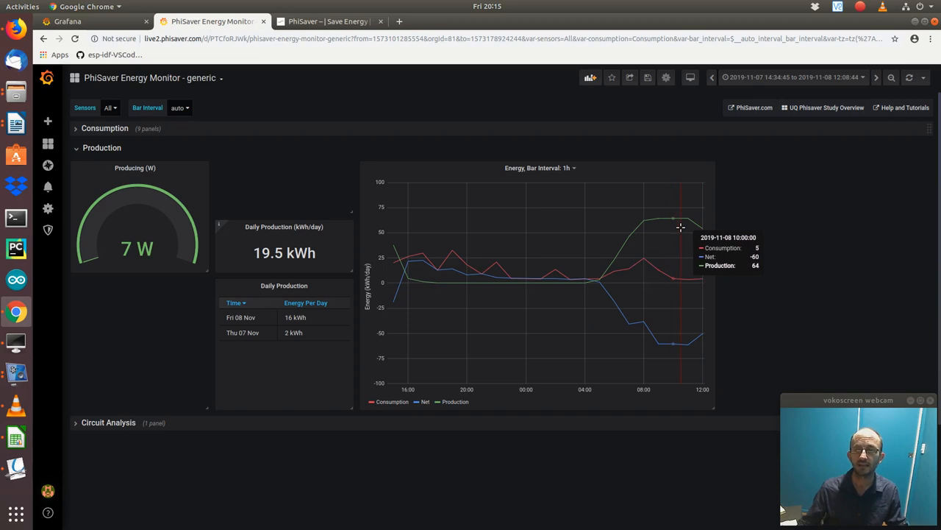
mouse_move(695, 220)
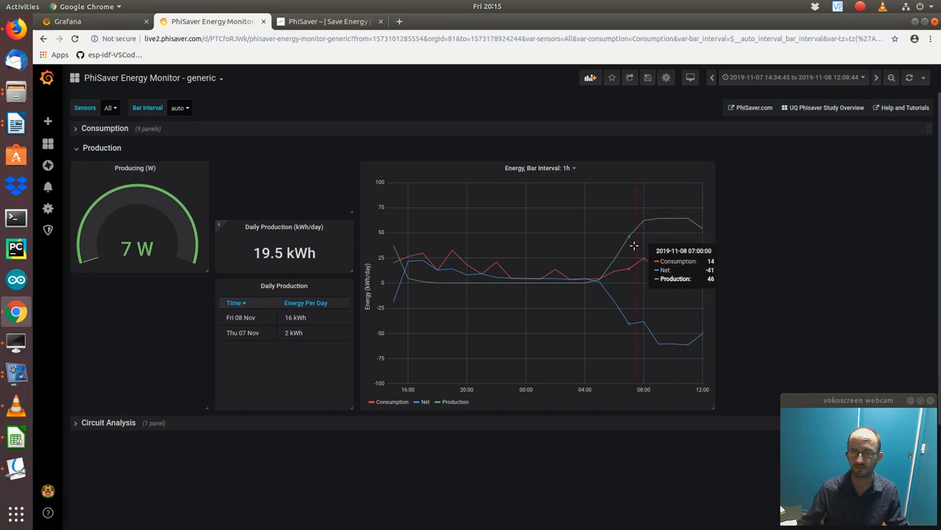
mouse_move(273, 266)
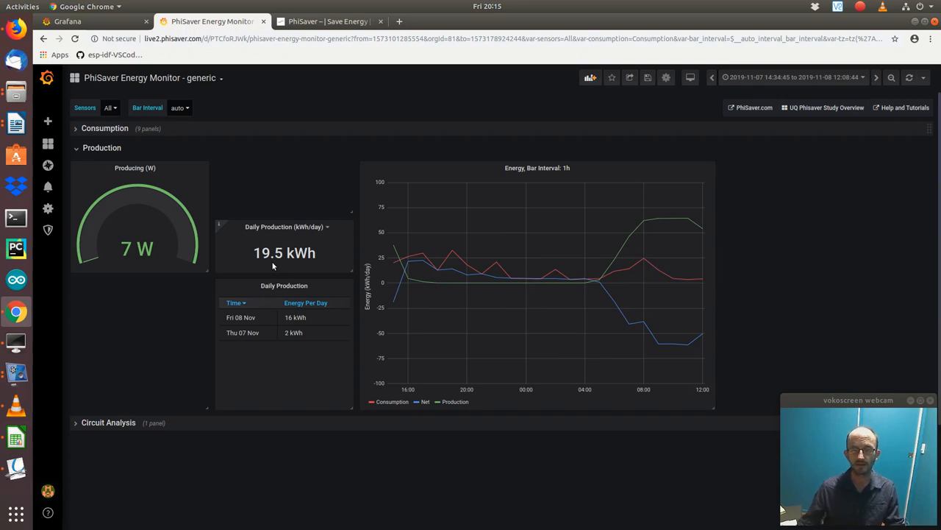
mouse_move(418, 285)
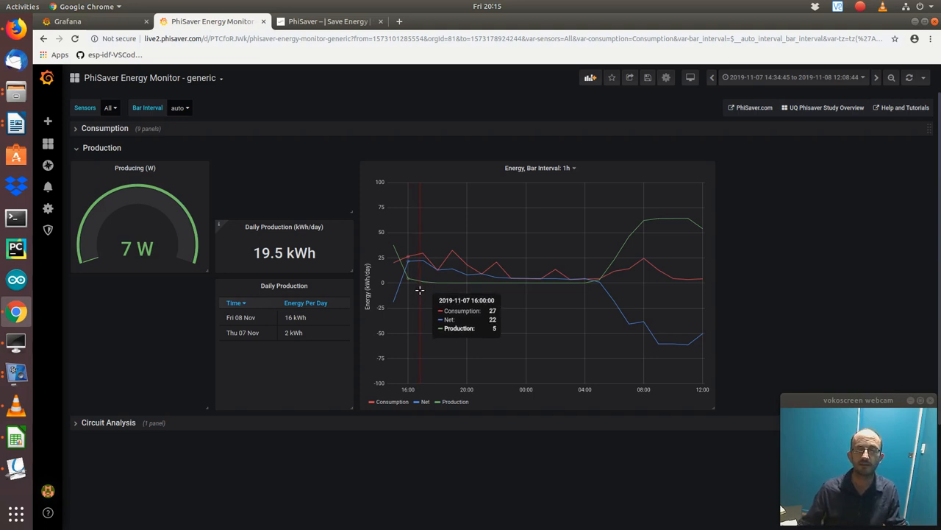
mouse_move(427, 298)
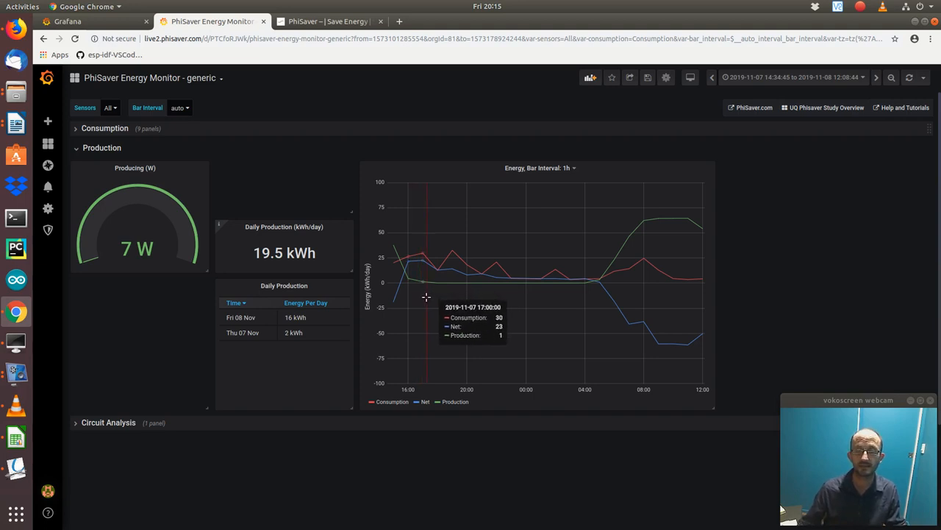
mouse_move(423, 298)
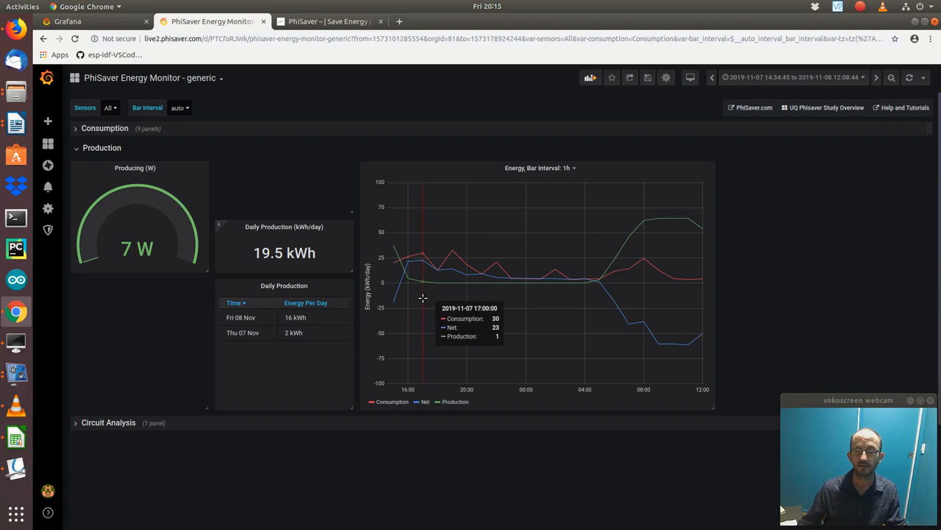
mouse_move(528, 299)
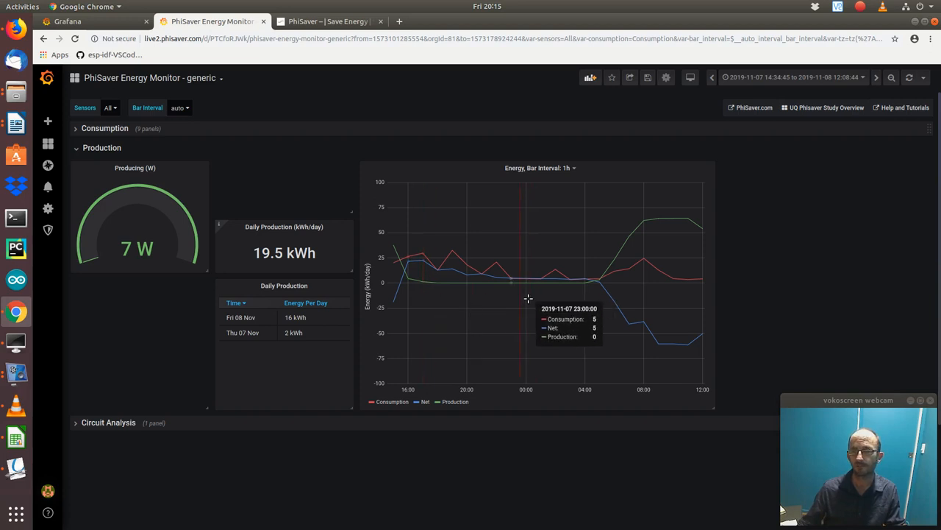
mouse_move(528, 286)
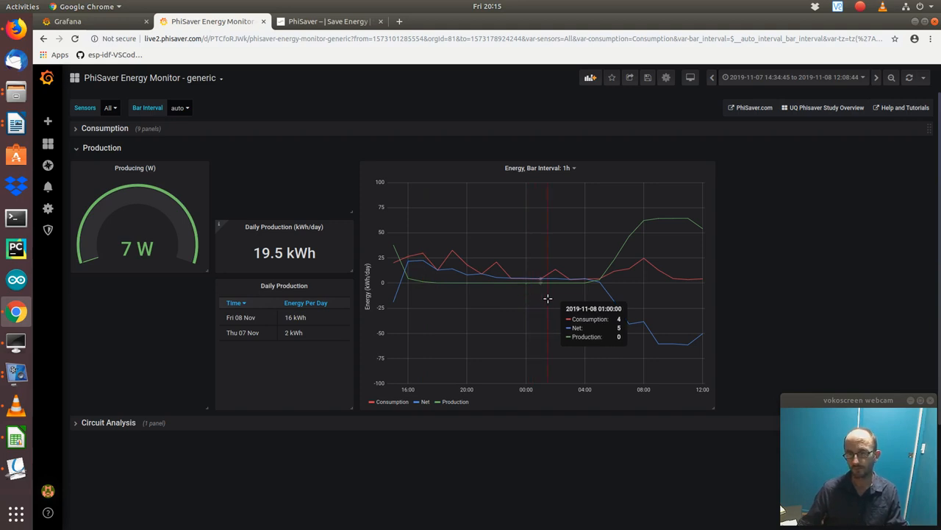
mouse_move(587, 297)
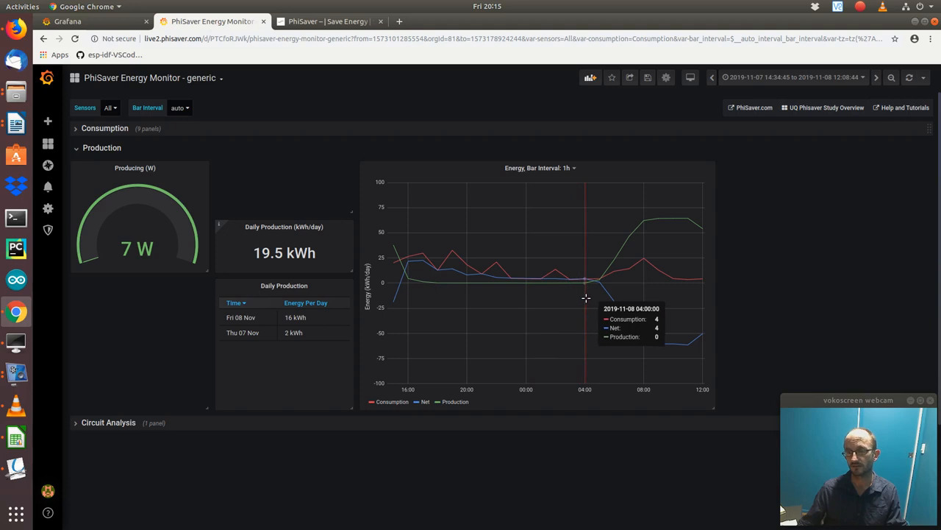
mouse_move(595, 289)
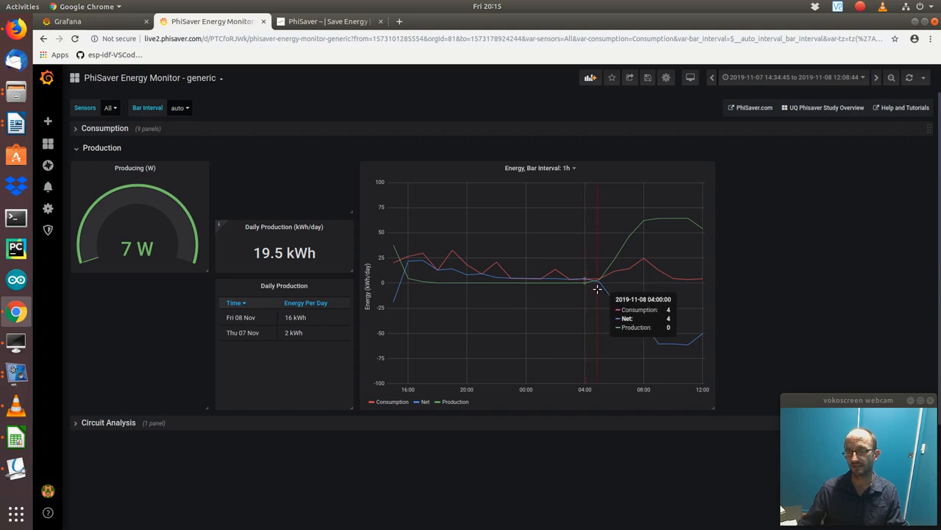
mouse_move(607, 288)
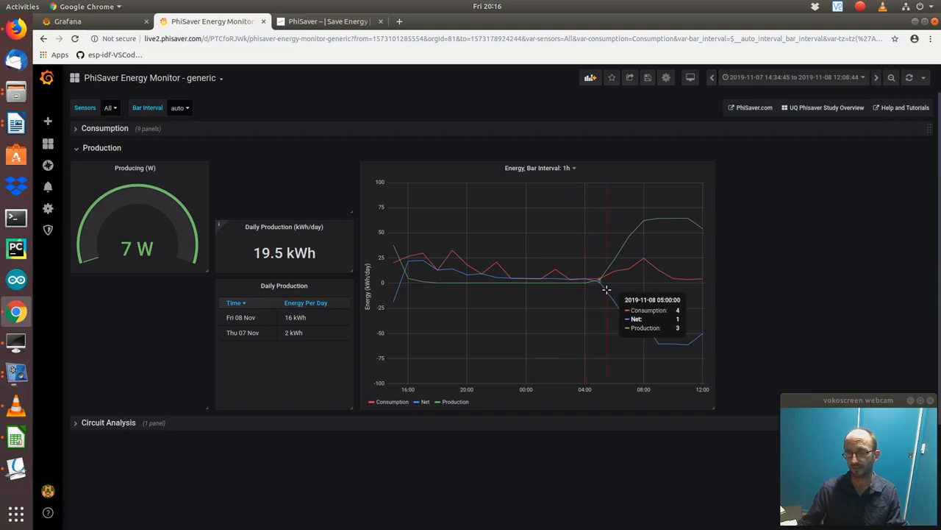
mouse_move(615, 287)
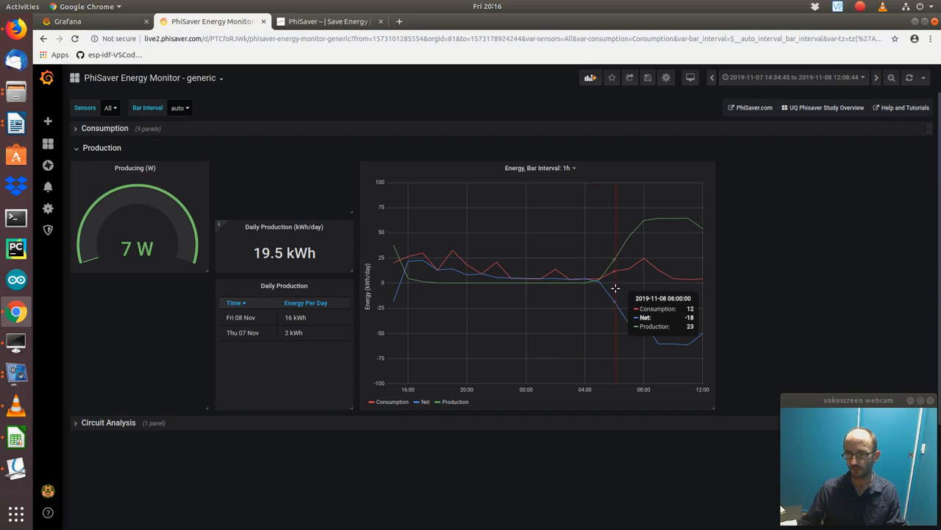
mouse_move(622, 241)
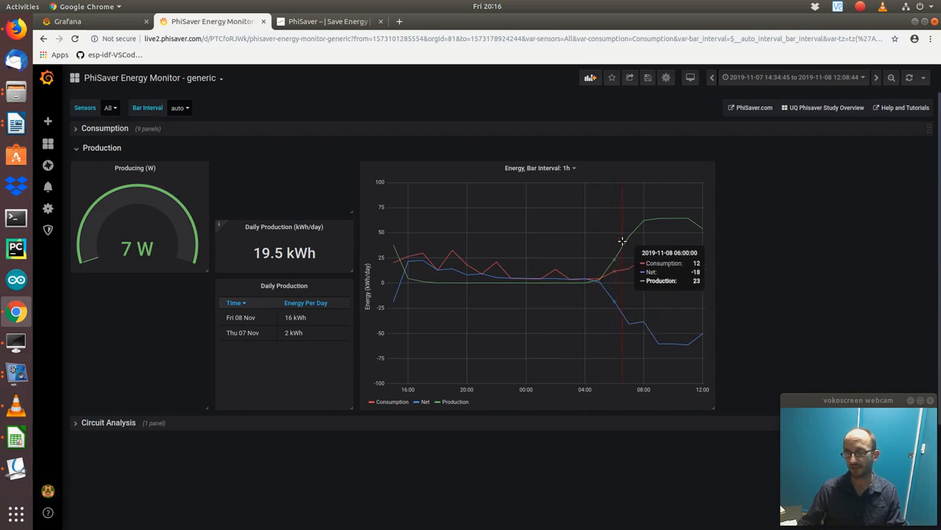
mouse_move(649, 224)
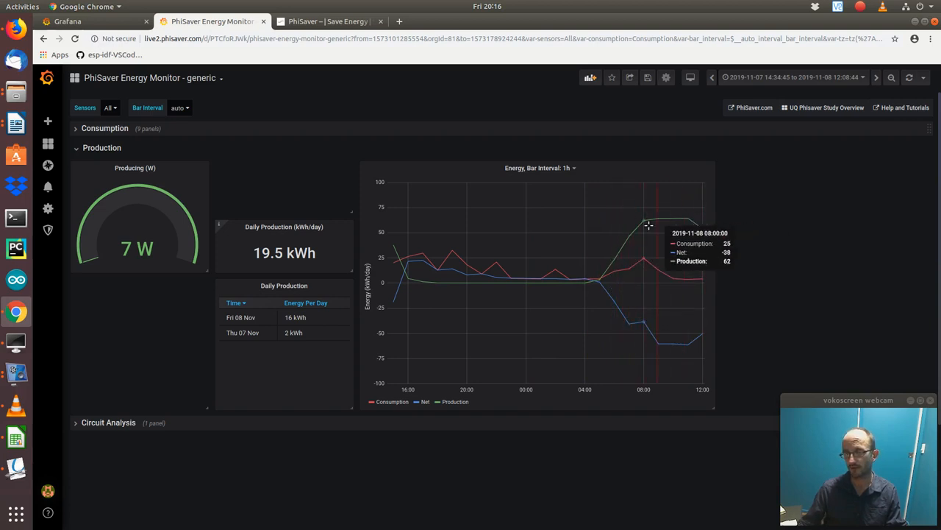
mouse_move(622, 257)
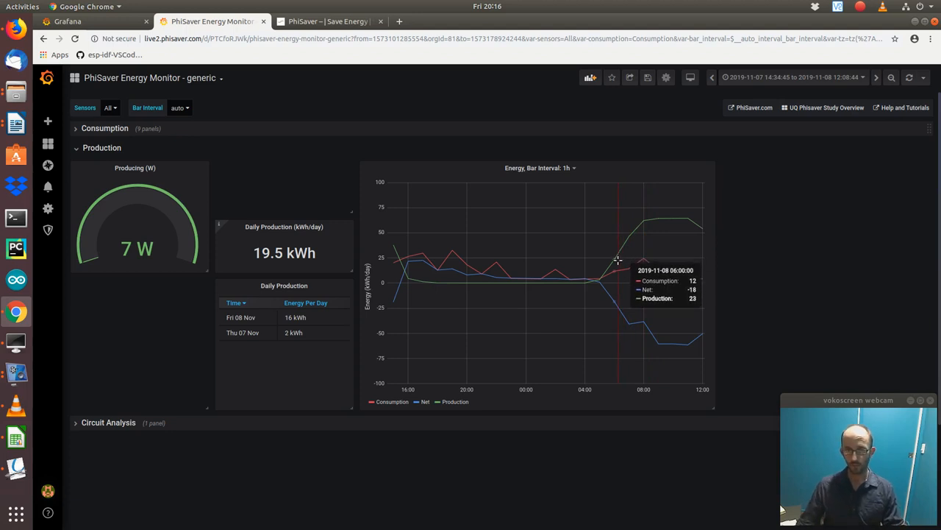
mouse_move(614, 273)
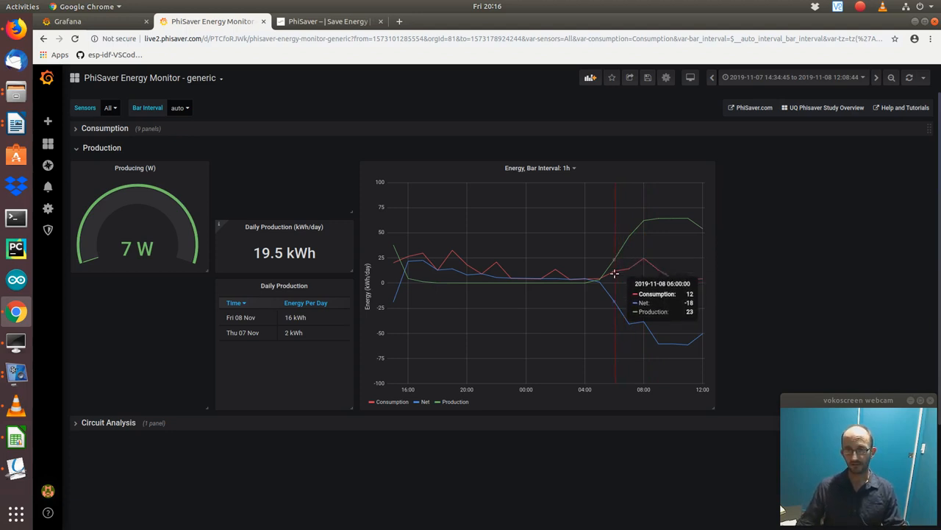
mouse_move(644, 261)
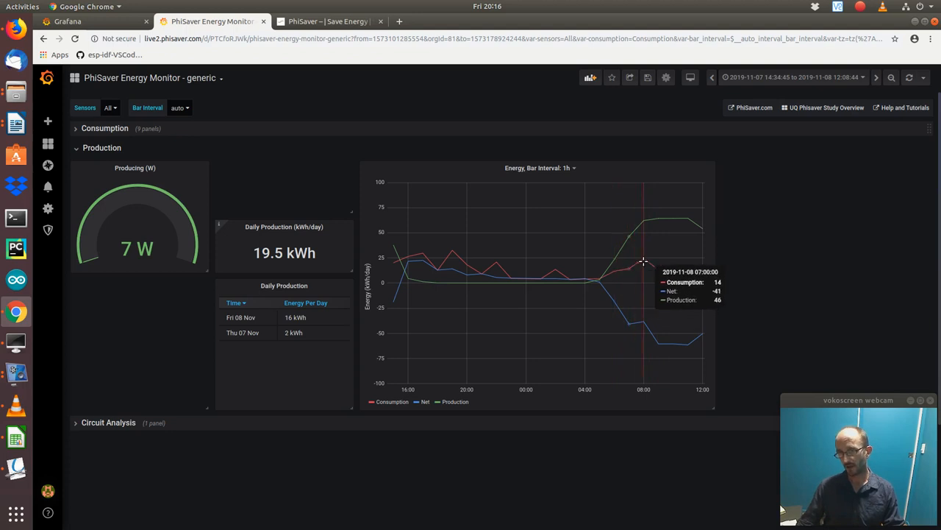
mouse_move(647, 262)
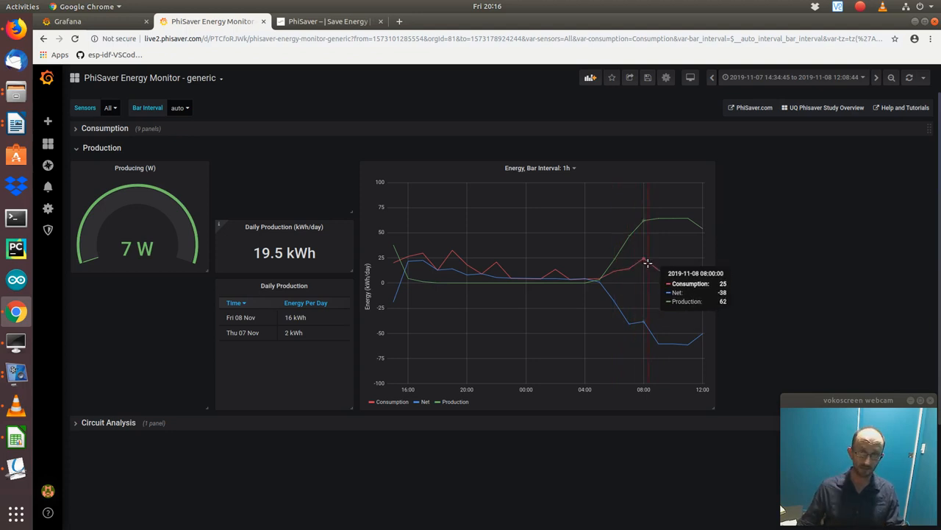
mouse_move(616, 260)
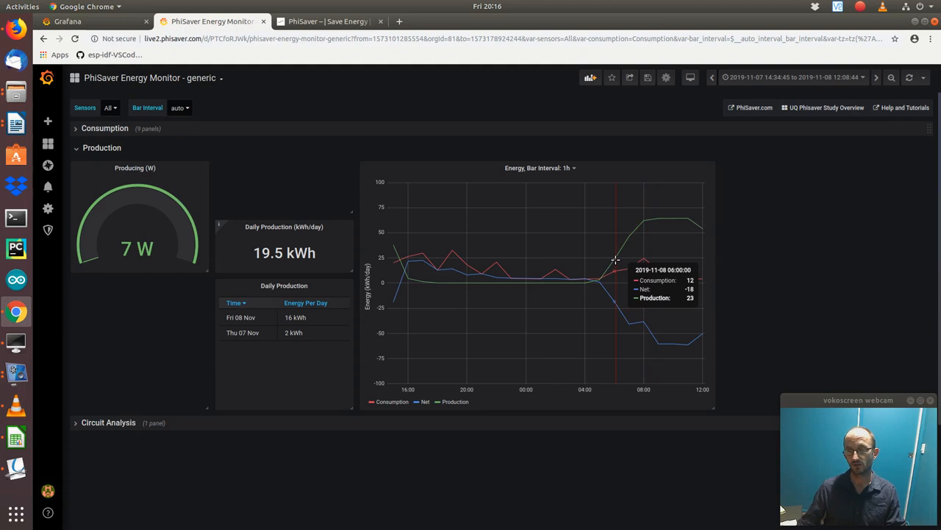
mouse_move(623, 268)
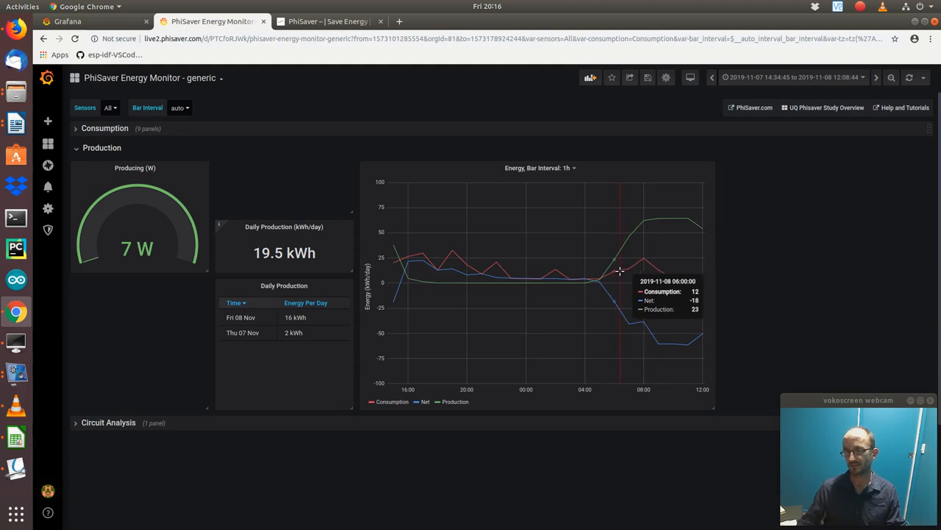
mouse_move(628, 234)
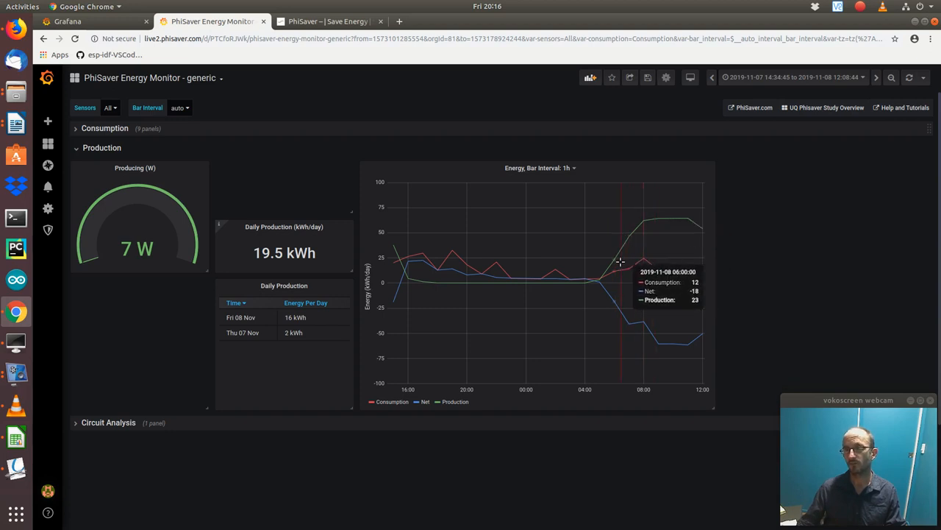
mouse_move(611, 294)
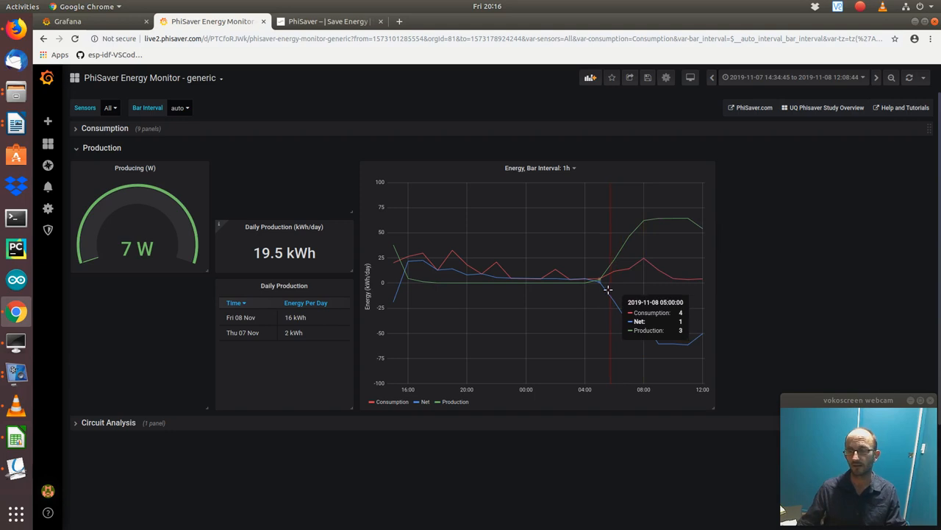
mouse_move(621, 307)
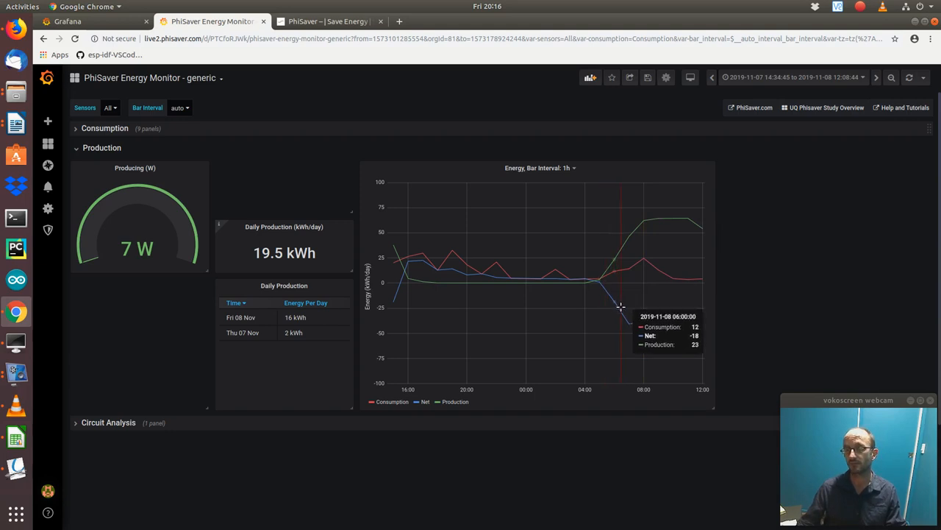
mouse_move(659, 341)
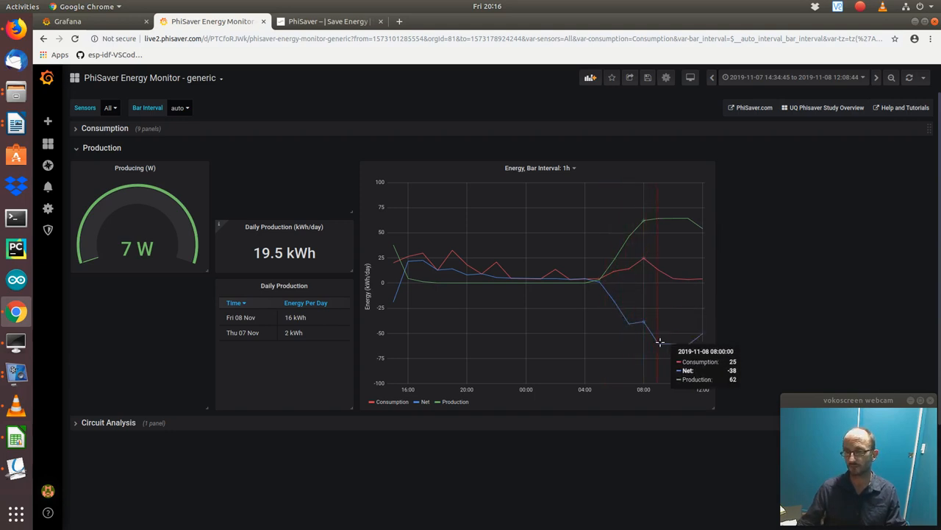
mouse_move(635, 340)
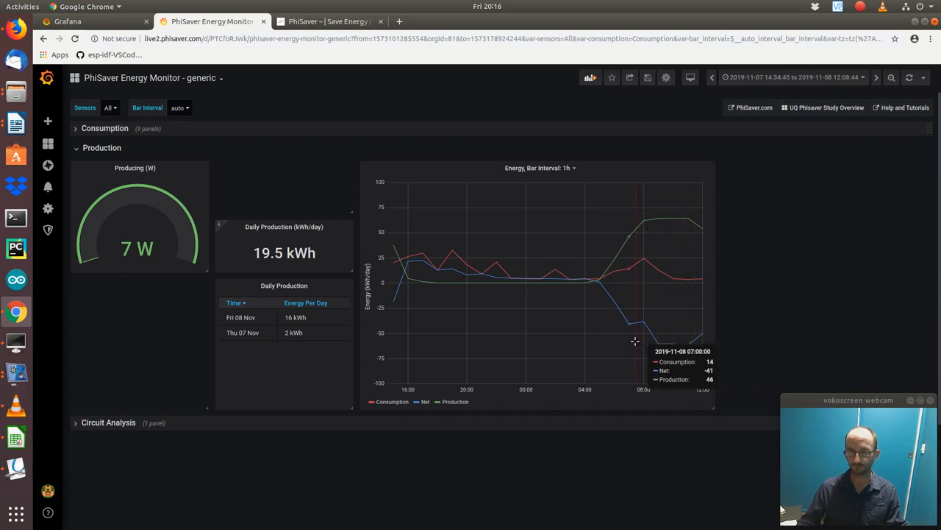
Step: Set the time range to Last 24 hours, then collapse the Production row
click(791, 78)
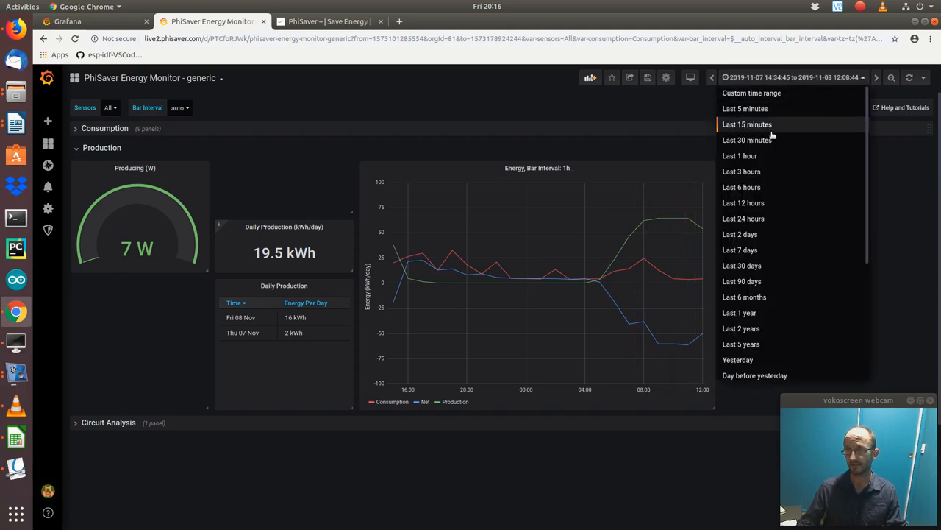
click(744, 219)
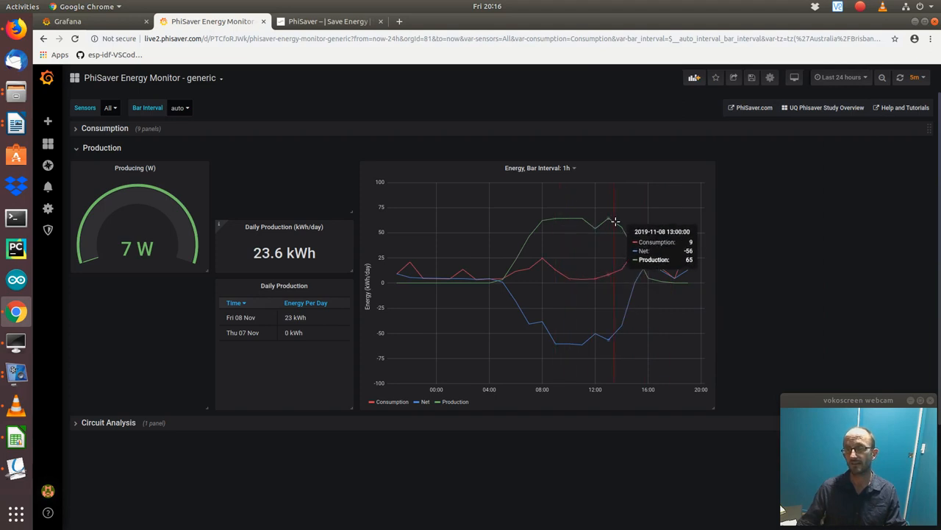
mouse_move(624, 230)
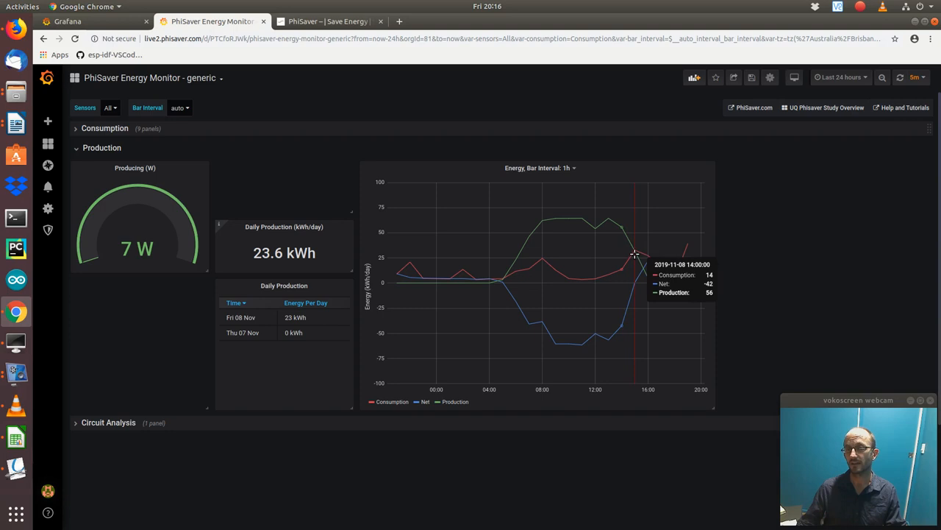
mouse_move(631, 278)
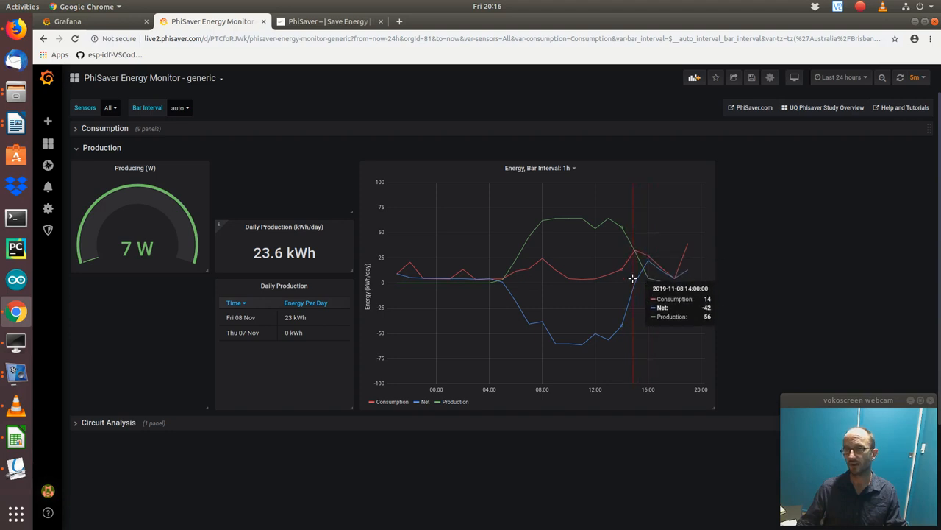
mouse_move(486, 284)
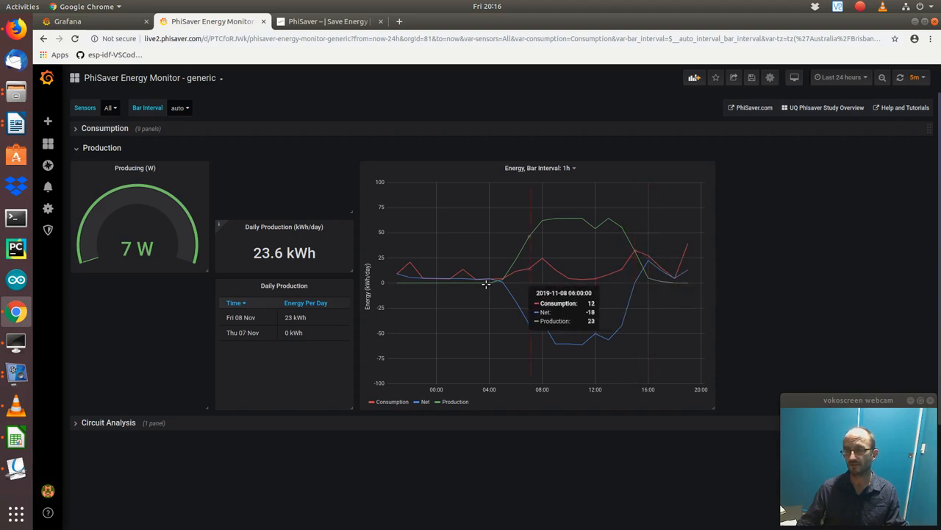
mouse_move(636, 284)
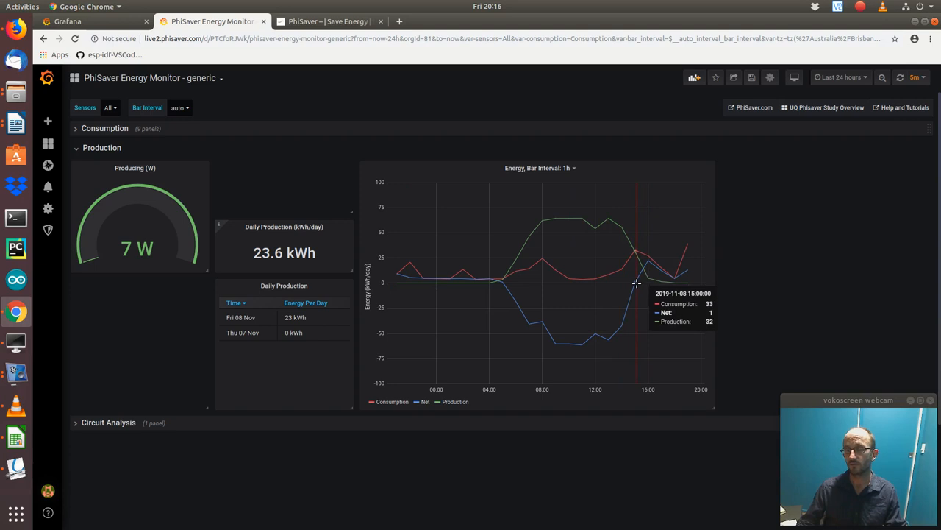
mouse_move(634, 285)
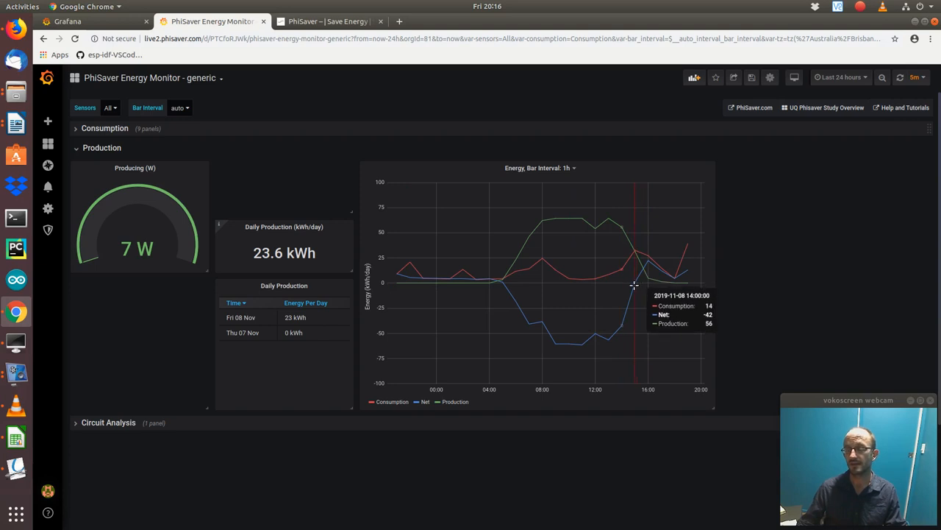
mouse_move(635, 284)
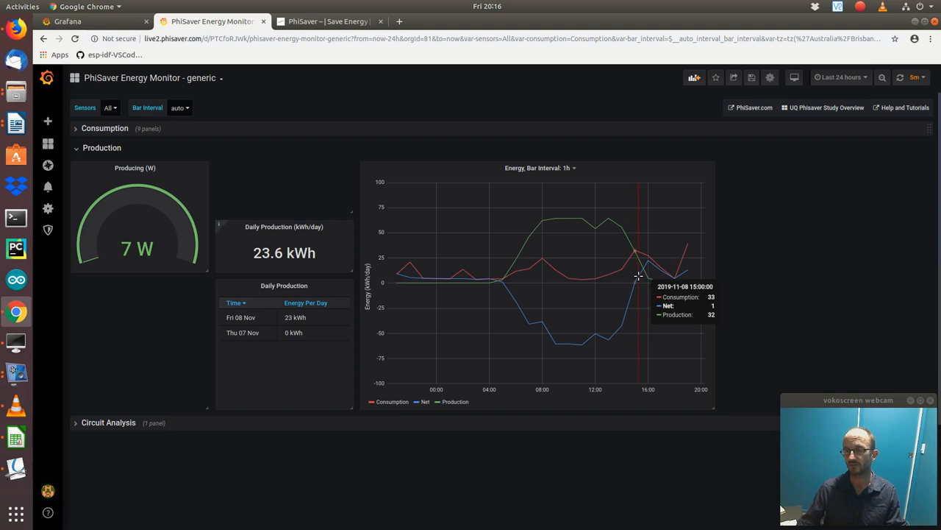
mouse_move(683, 276)
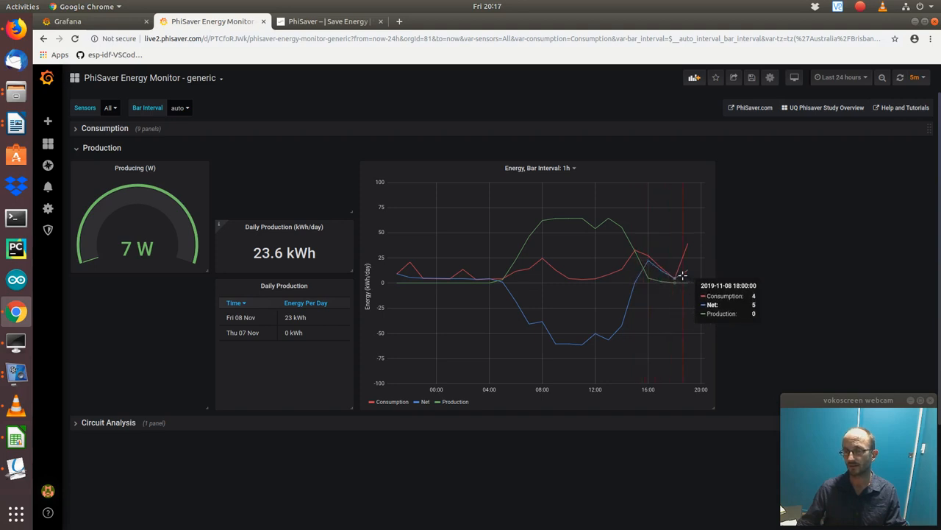
mouse_move(276, 453)
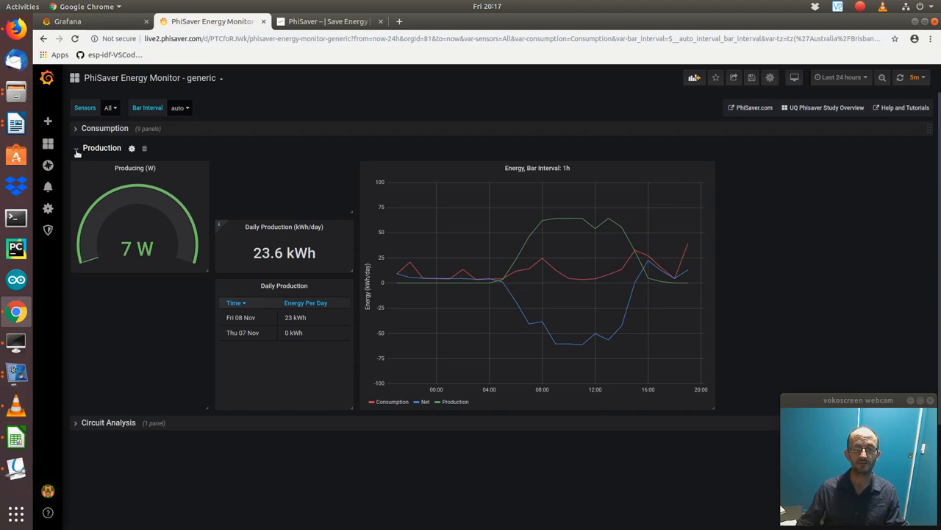
click(75, 148)
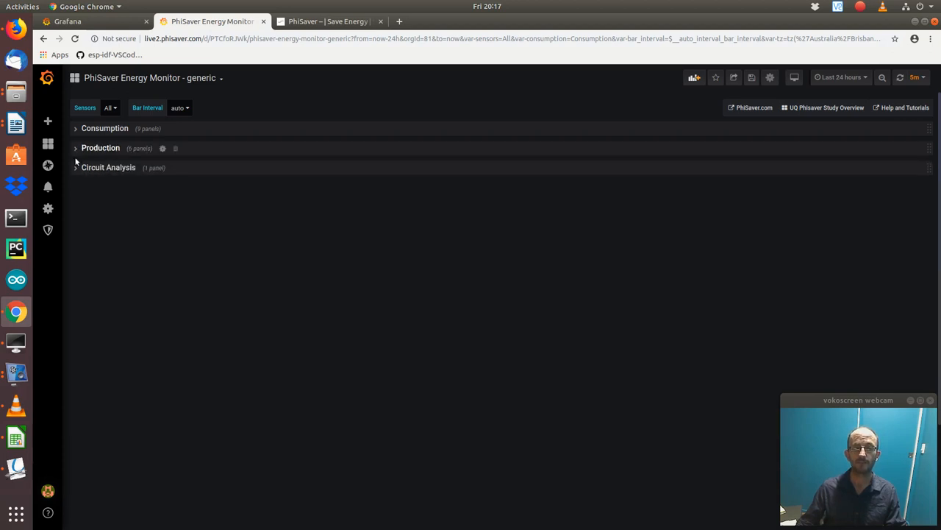
Step: Expand the Circuit Analysis row to show the Power by Circuit chart
click(76, 167)
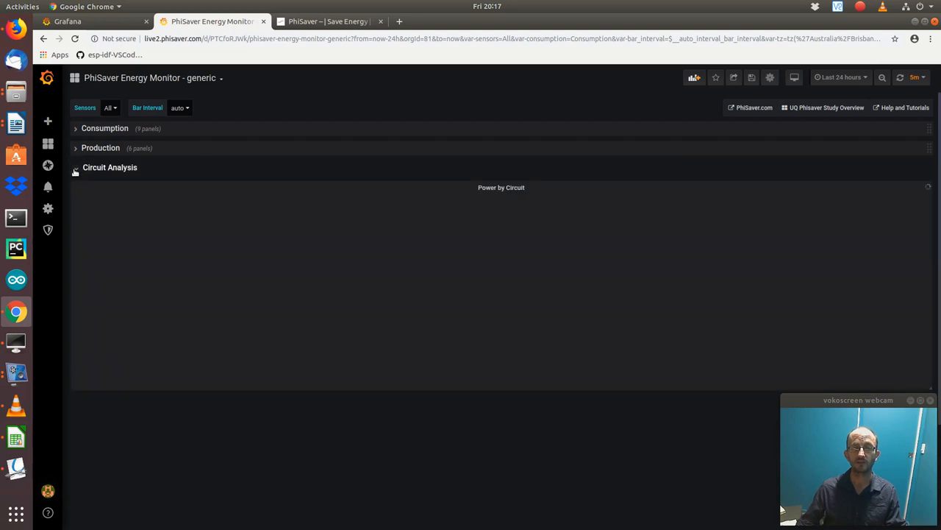
click(76, 167)
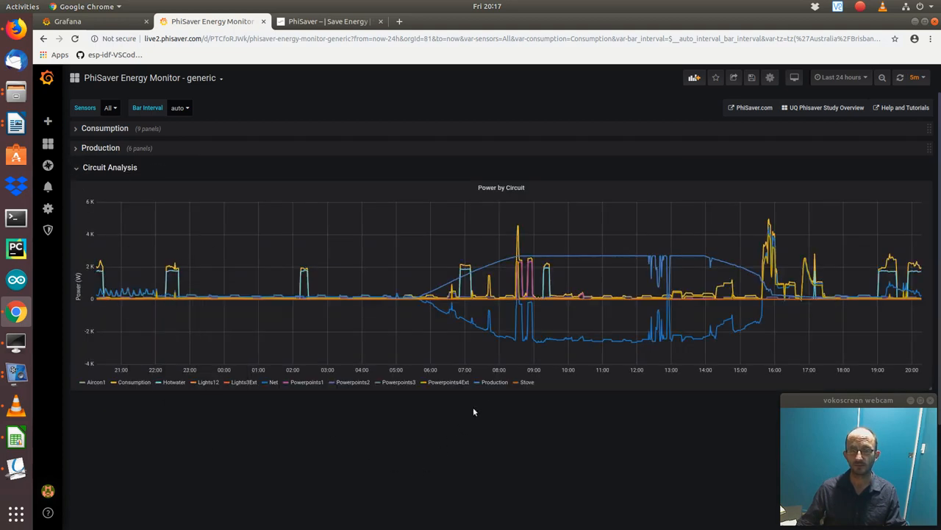
mouse_move(493, 382)
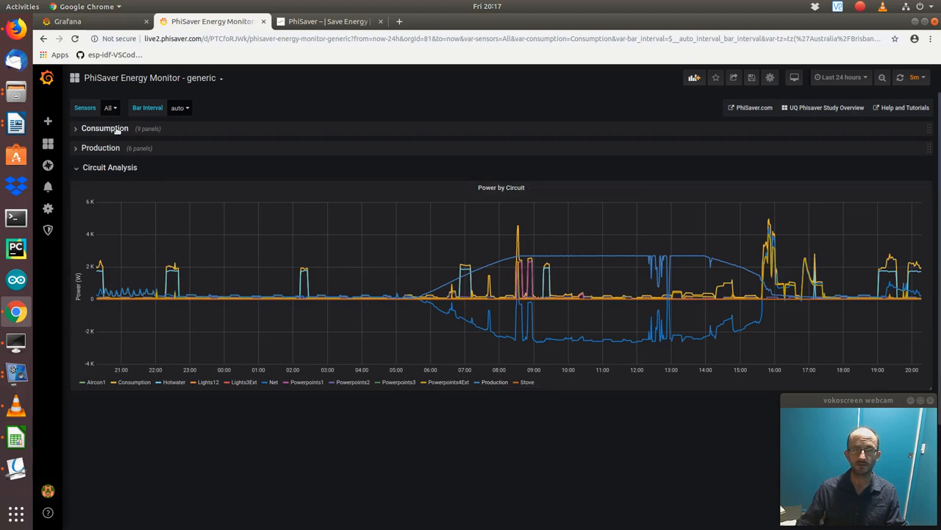
click(109, 108)
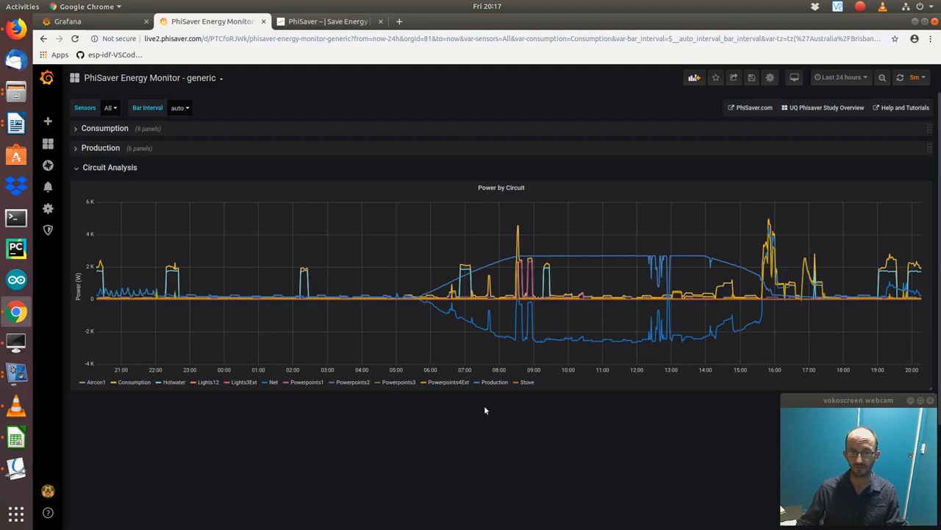
mouse_move(494, 382)
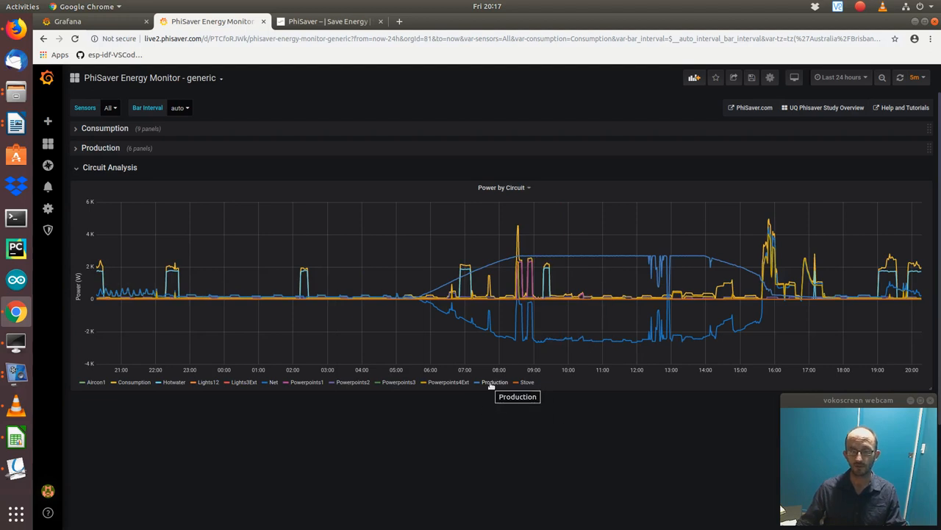
Step: Isolate the Production series in the Power by Circuit chart legend
click(494, 382)
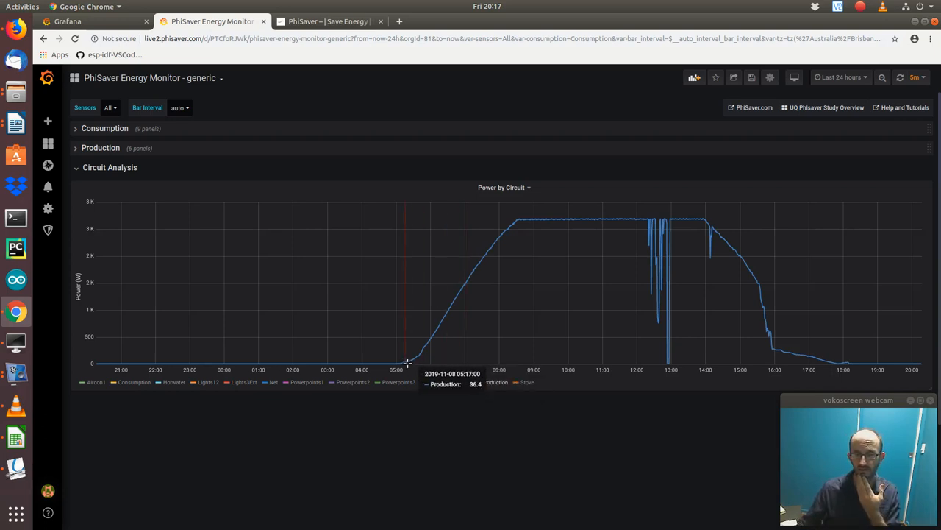
mouse_move(462, 318)
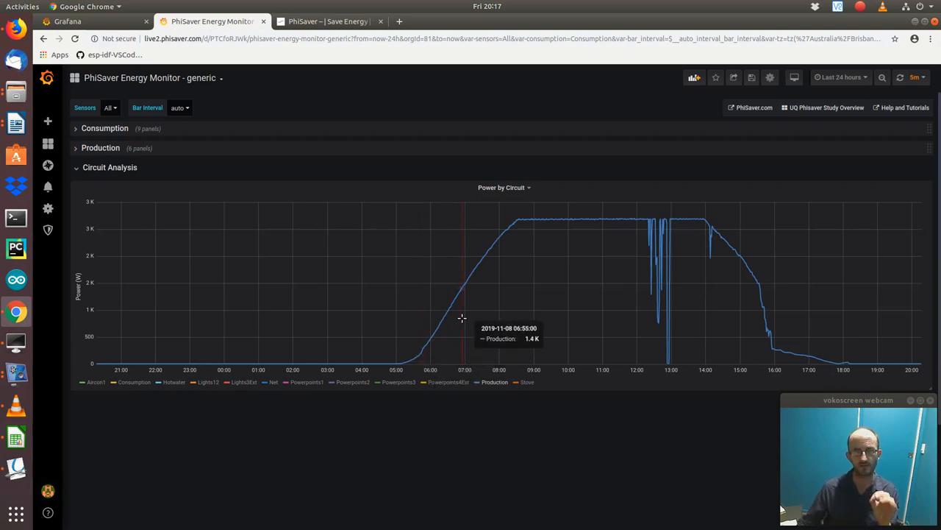
mouse_move(513, 248)
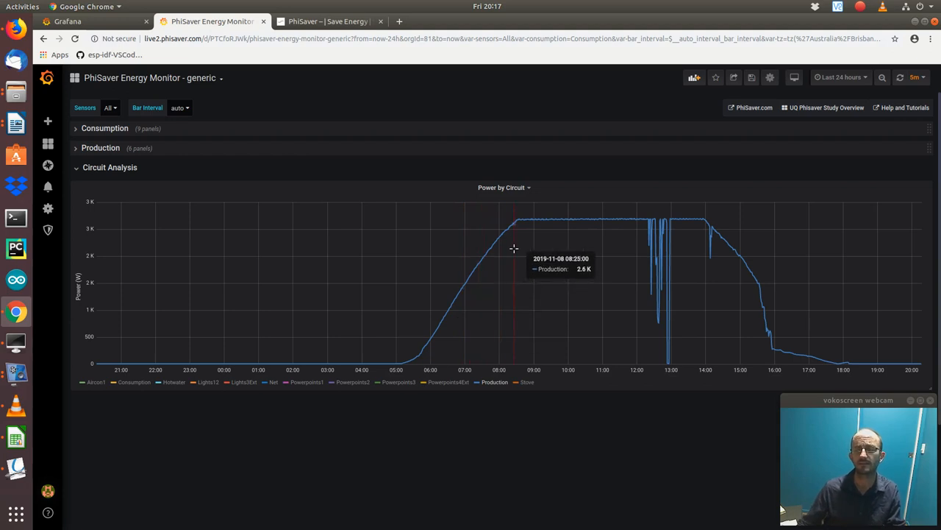
mouse_move(515, 234)
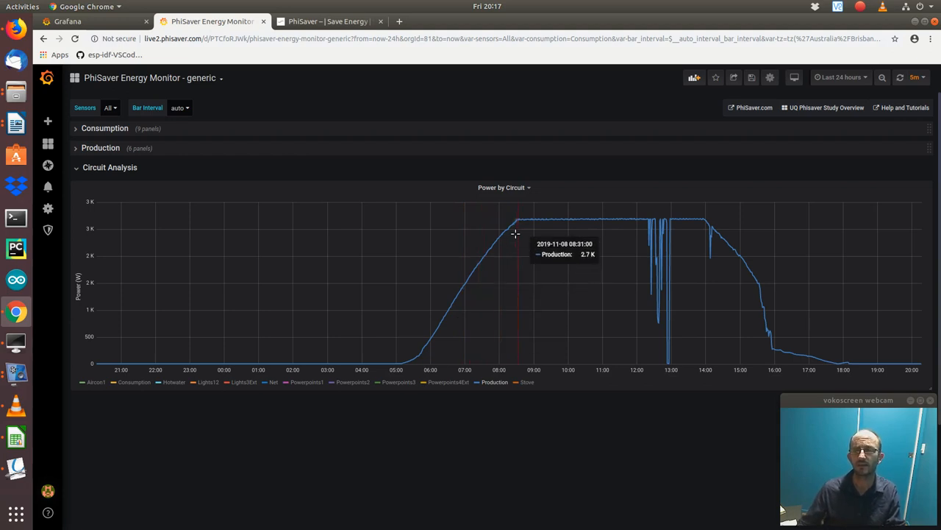
mouse_move(518, 234)
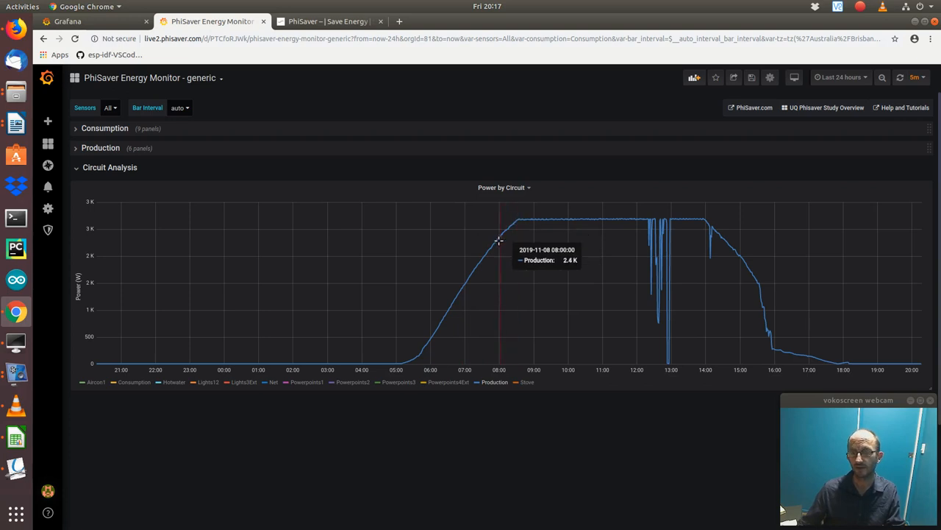
mouse_move(510, 228)
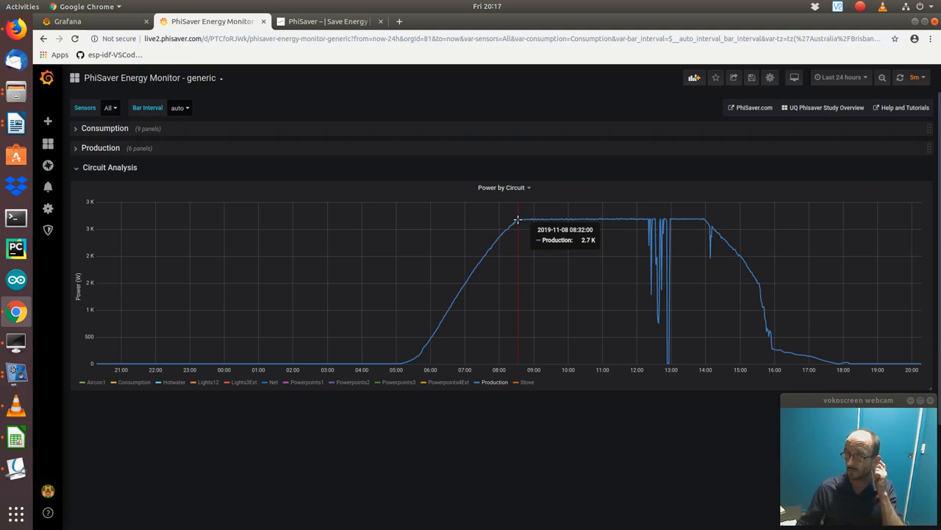
mouse_move(536, 197)
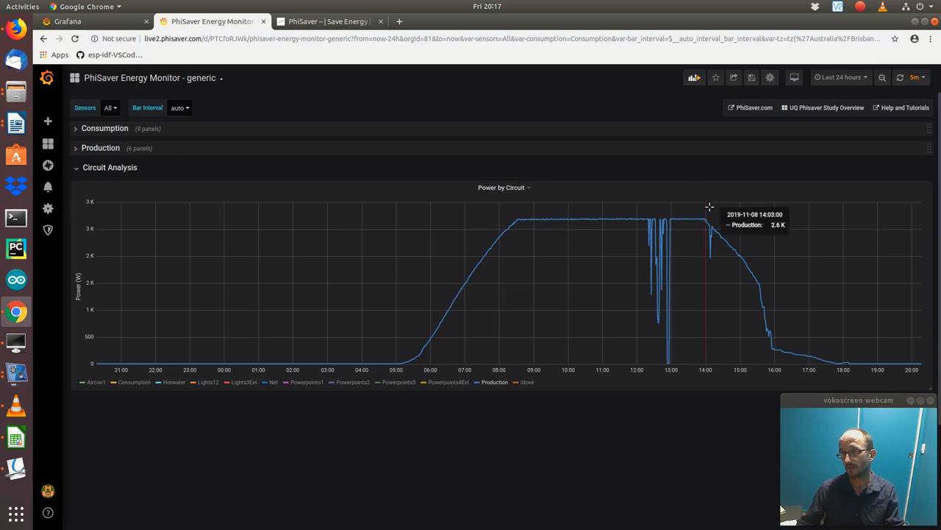
mouse_move(537, 201)
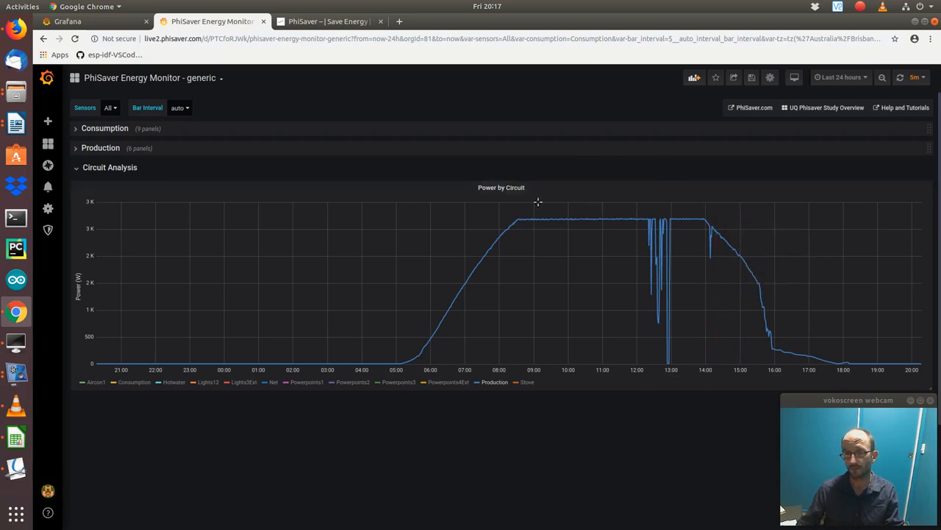
mouse_move(492, 296)
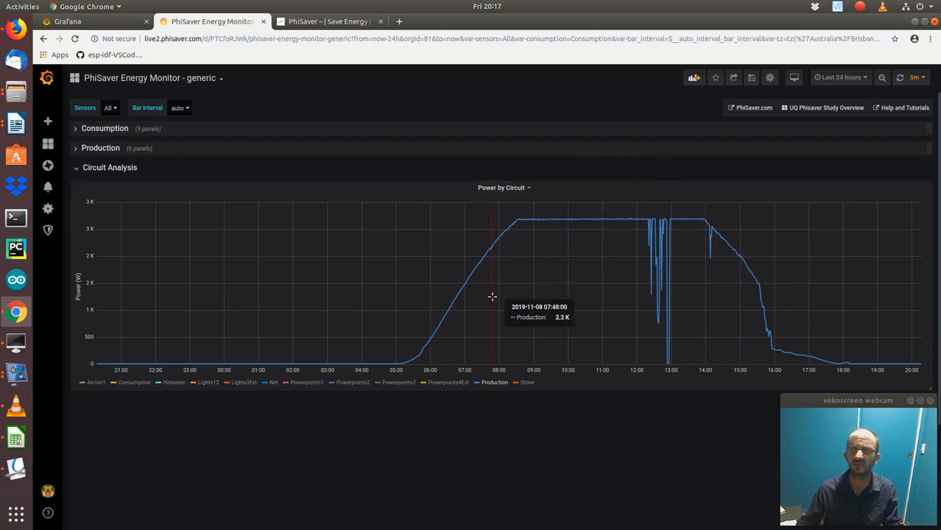
mouse_move(525, 223)
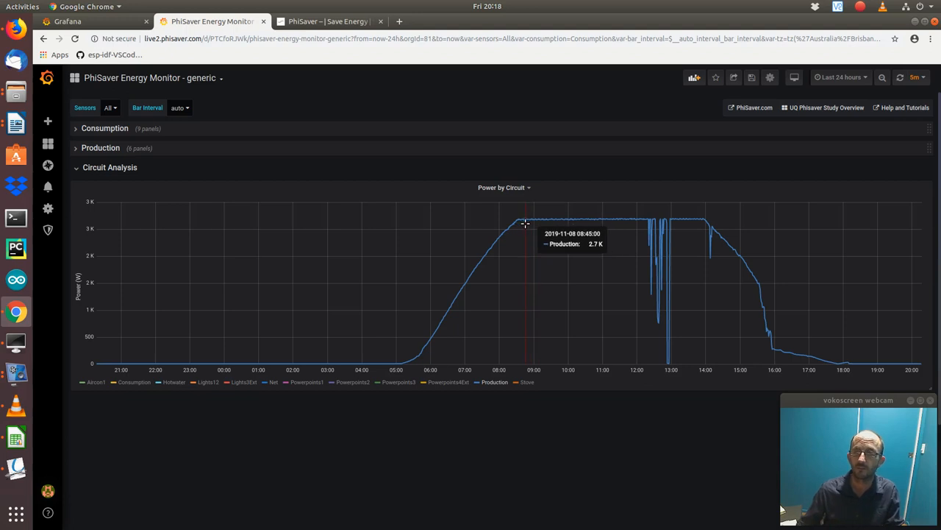
mouse_move(593, 220)
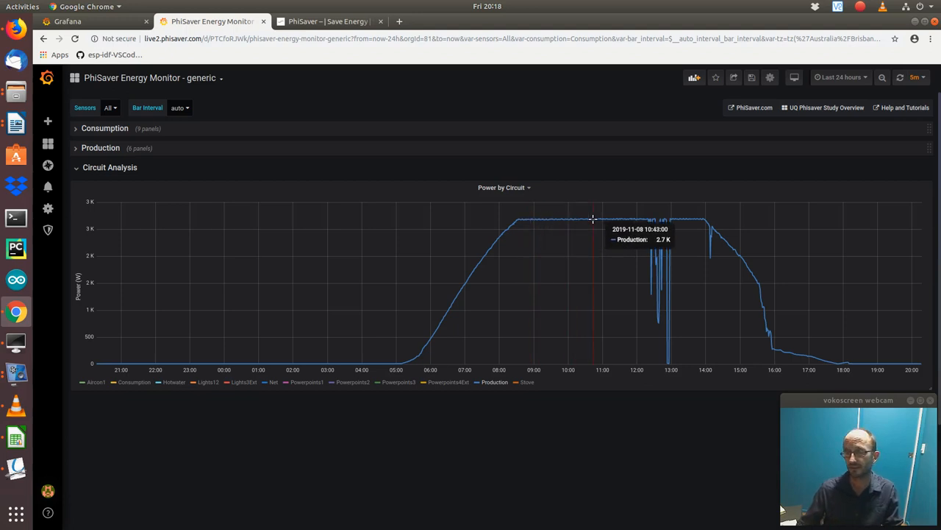
mouse_move(645, 221)
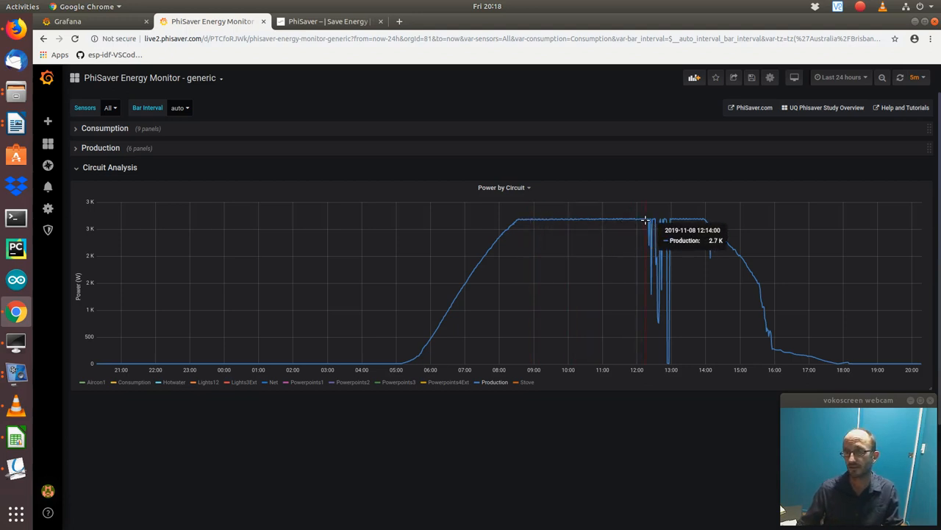
mouse_move(662, 222)
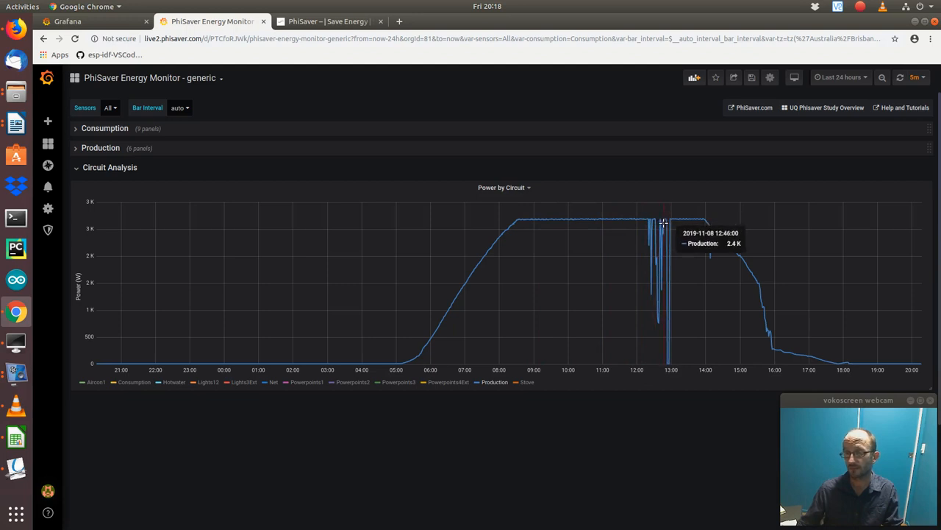
mouse_move(719, 231)
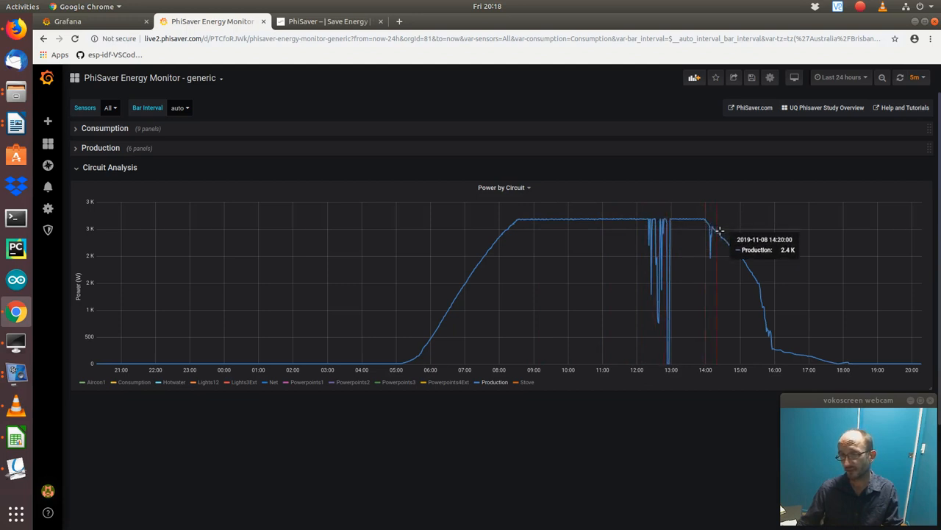
mouse_move(708, 234)
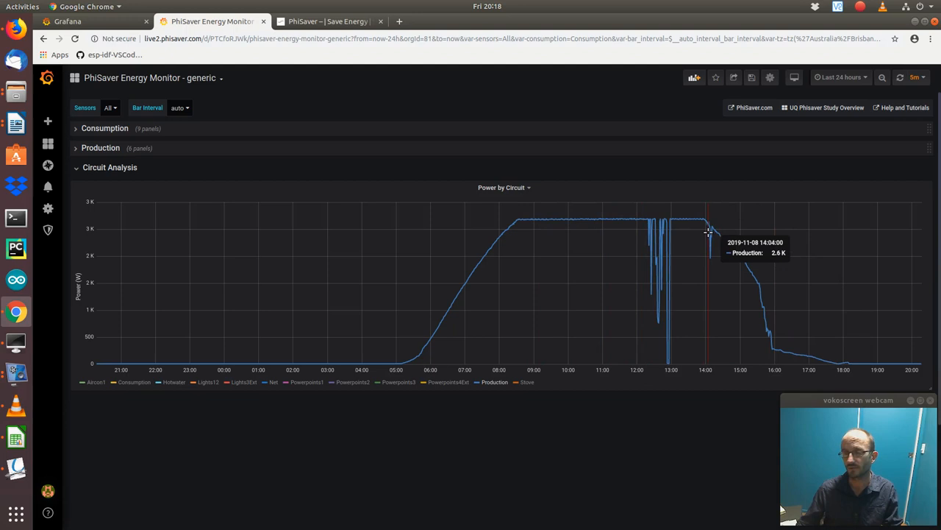
mouse_move(449, 313)
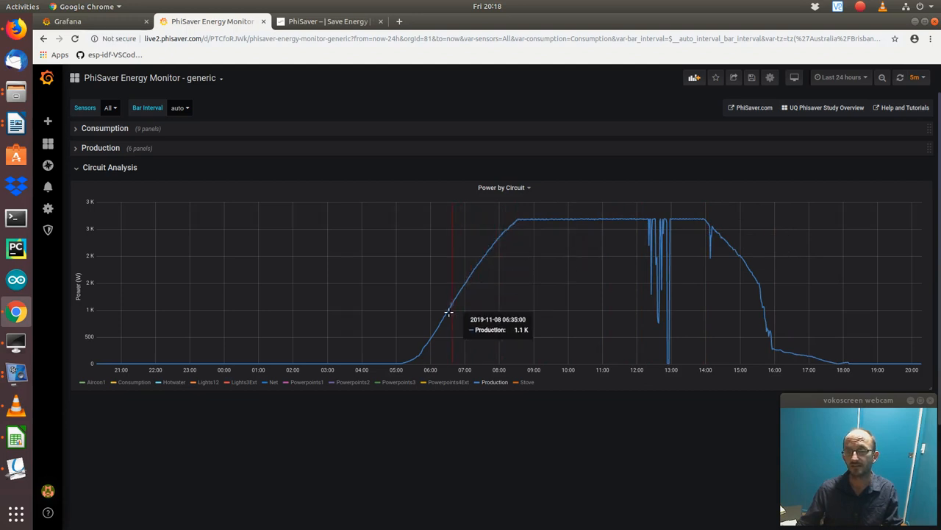
mouse_move(453, 309)
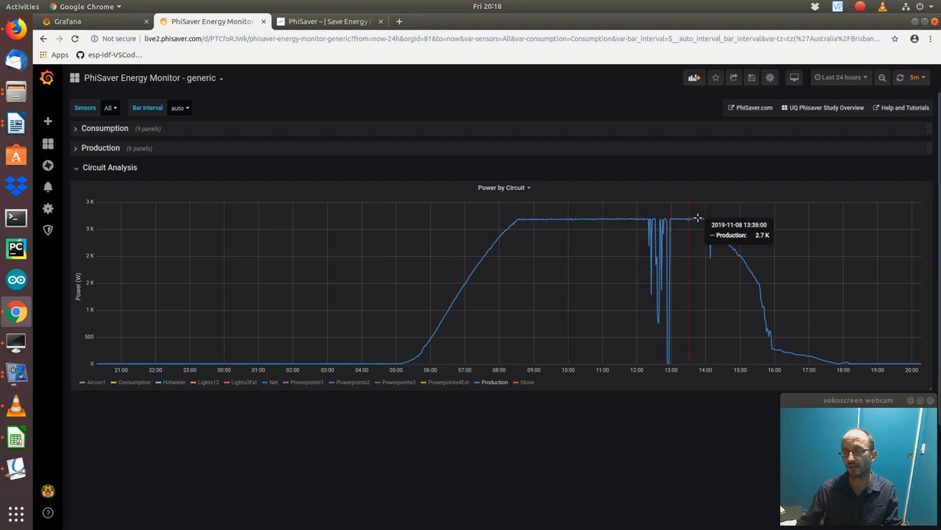
mouse_move(737, 243)
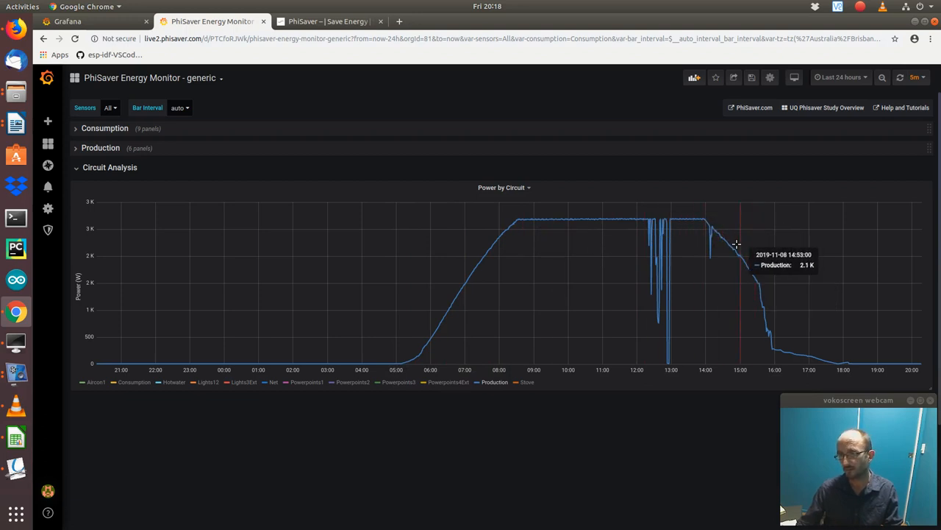
mouse_move(770, 346)
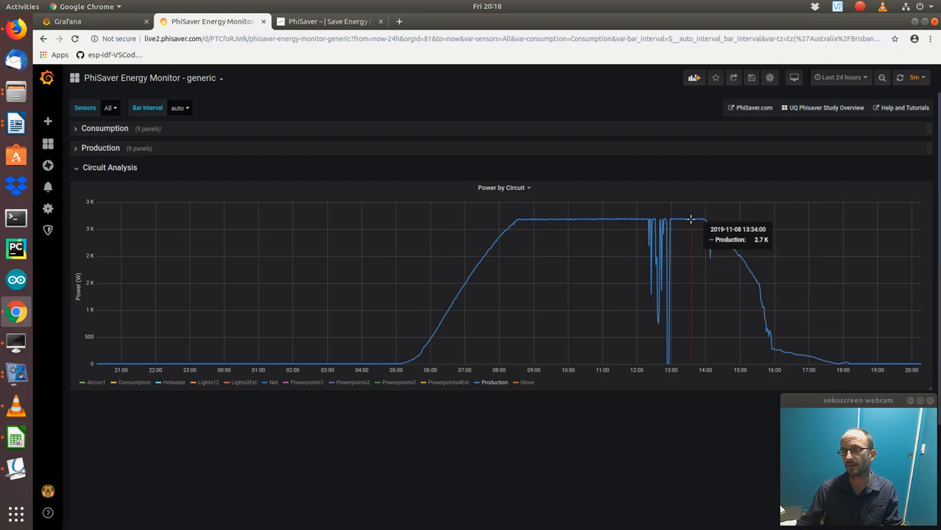
mouse_move(704, 217)
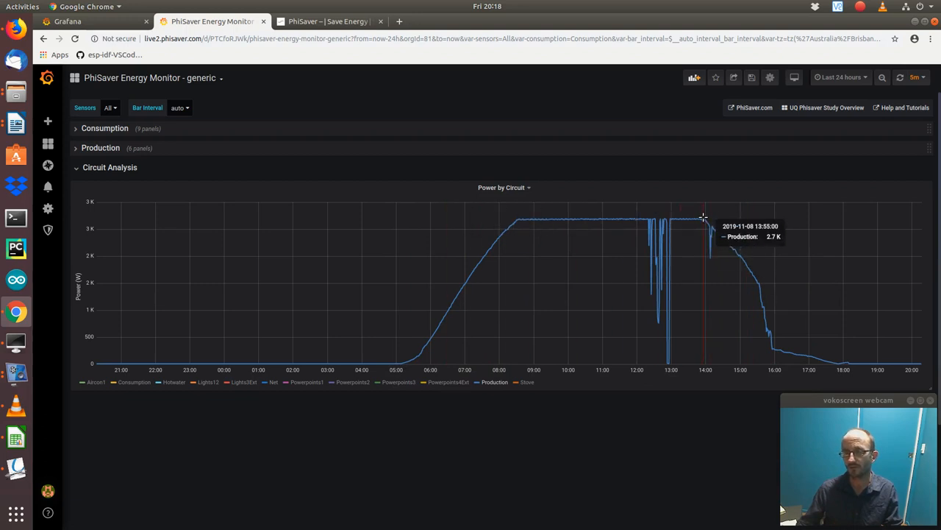
mouse_move(518, 402)
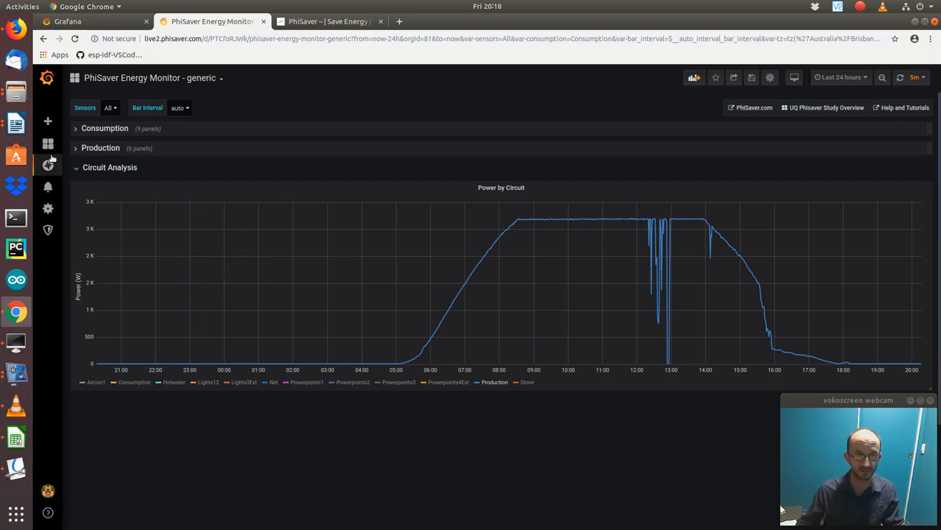
Step: Collapse Circuit Analysis and expand Consumption to see the $-238 bill estimate
click(76, 167)
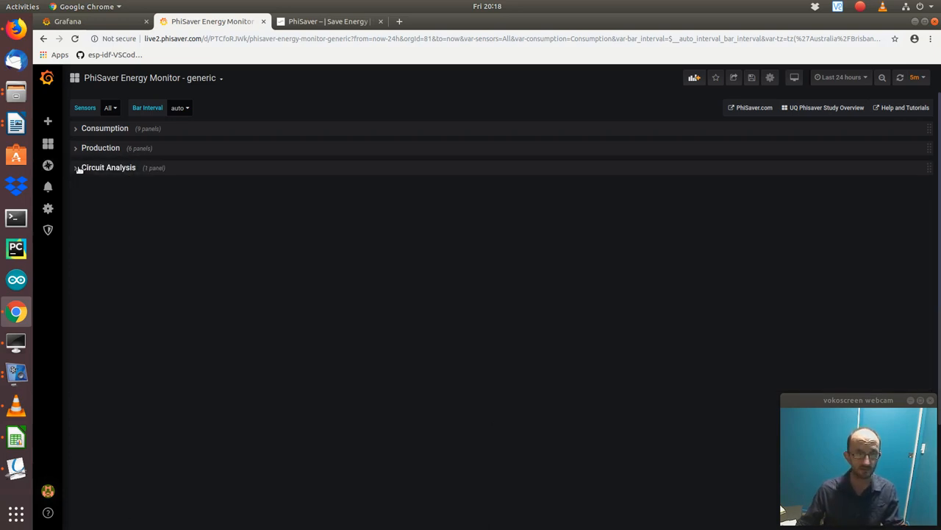
click(76, 128)
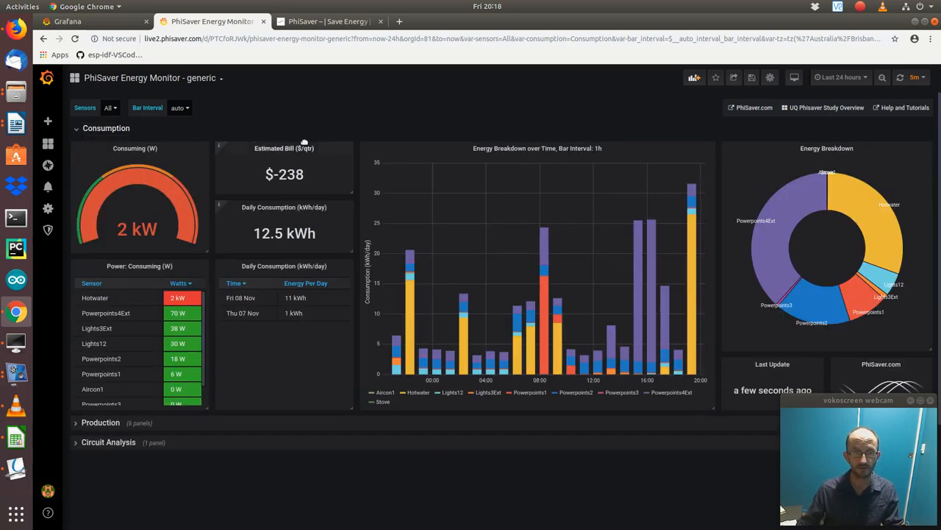
mouse_move(322, 97)
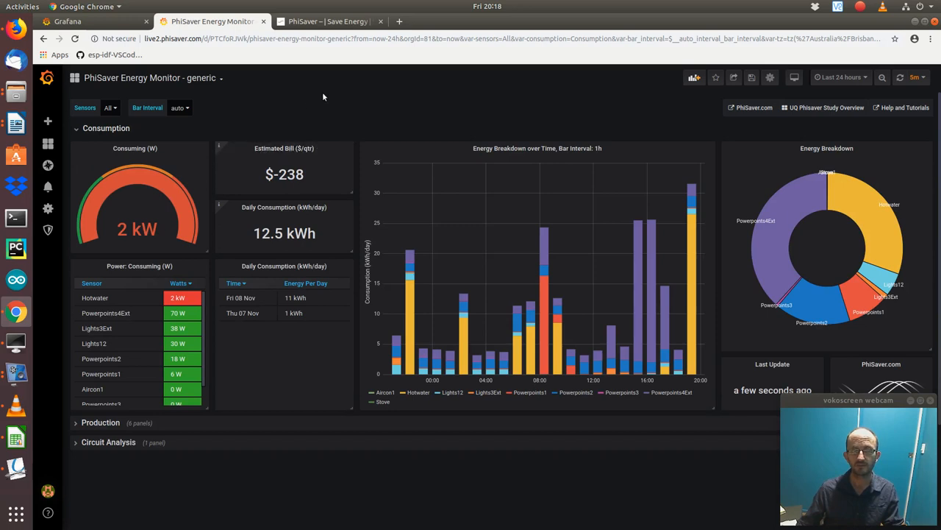
mouse_move(327, 96)
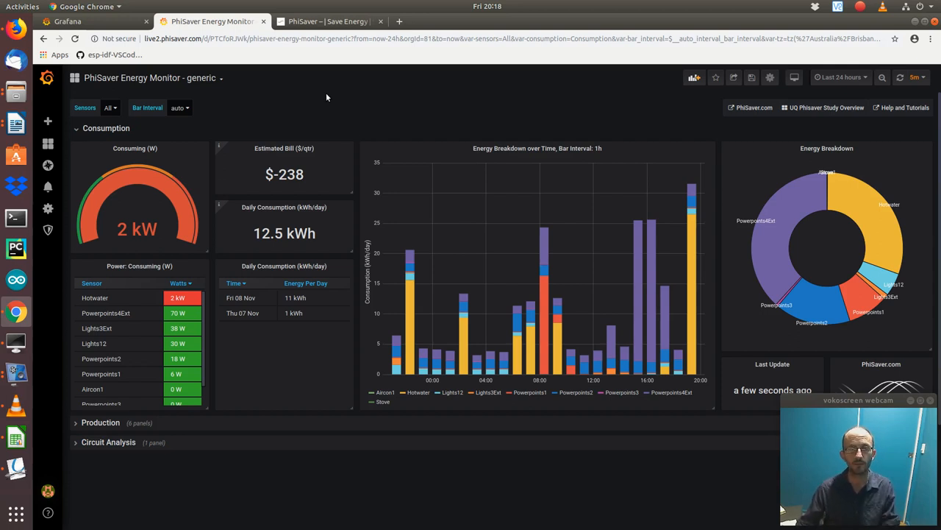
mouse_move(310, 124)
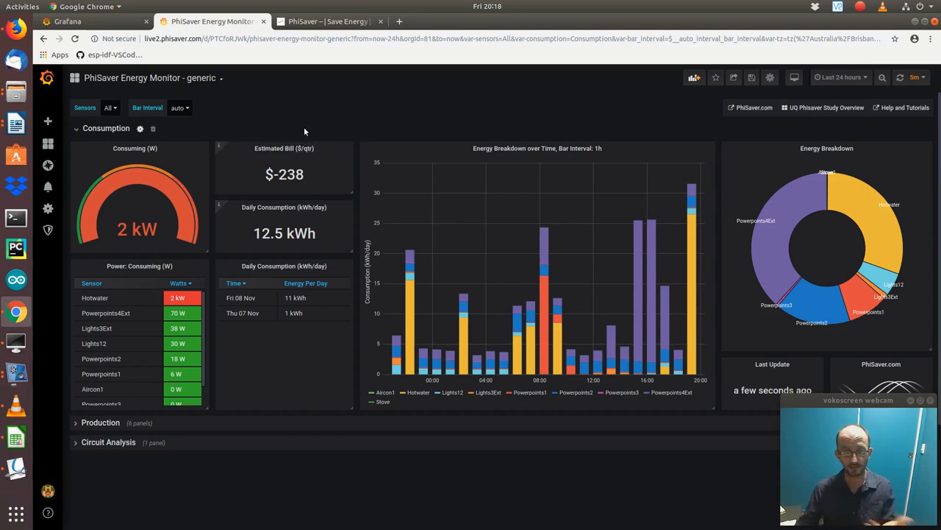
mouse_move(253, 105)
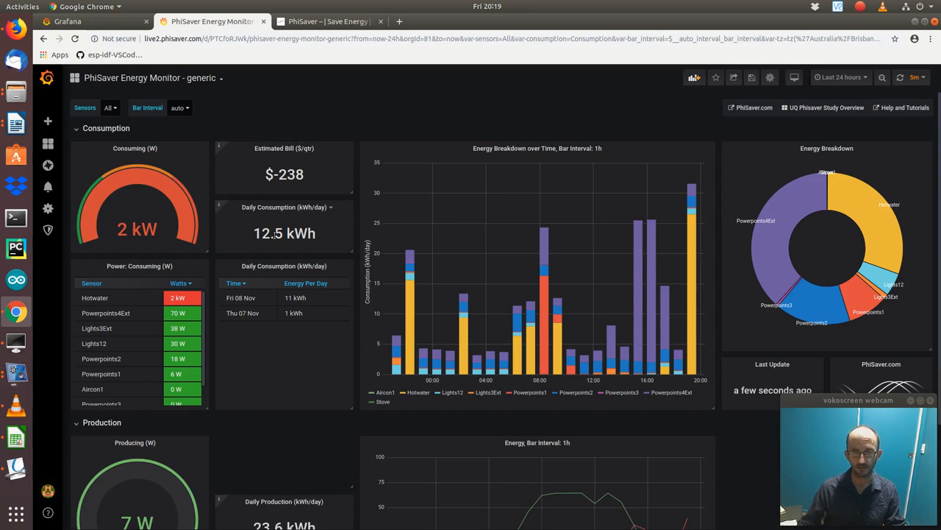
scroll(down, 3)
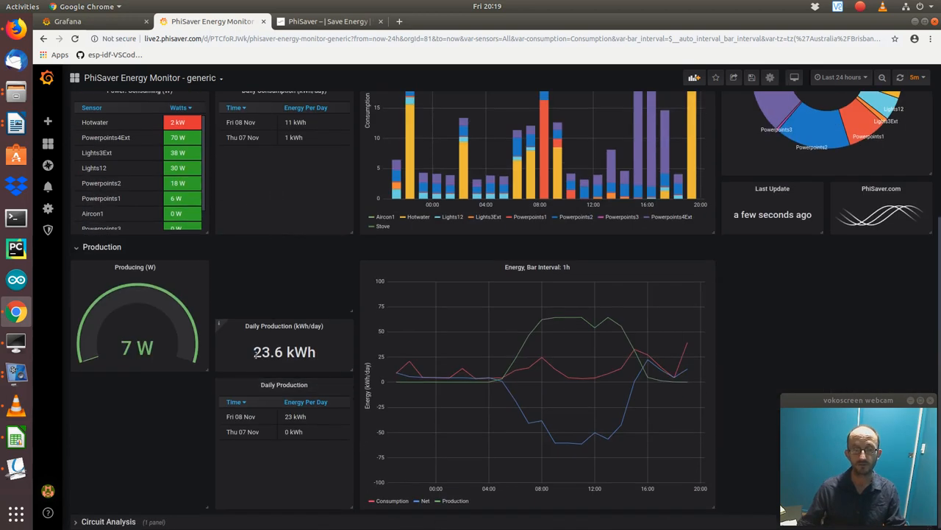
mouse_move(279, 297)
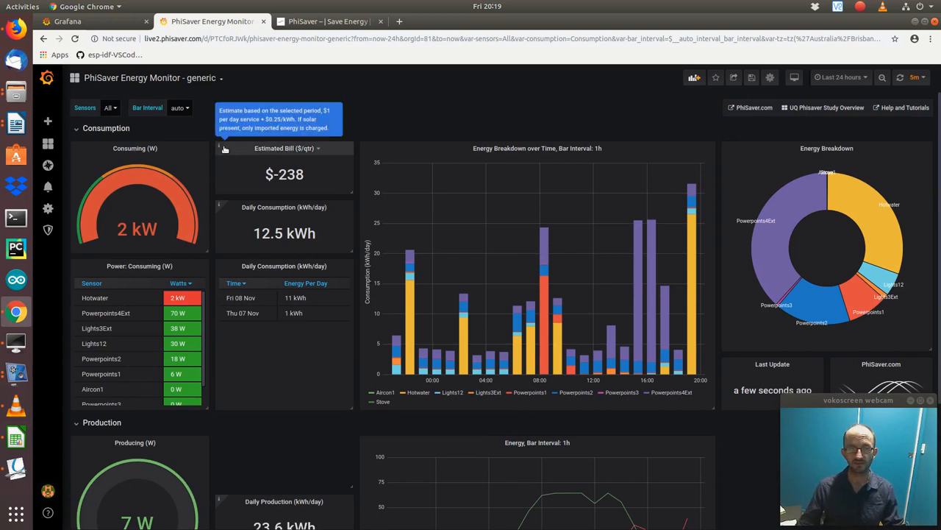
mouse_move(241, 140)
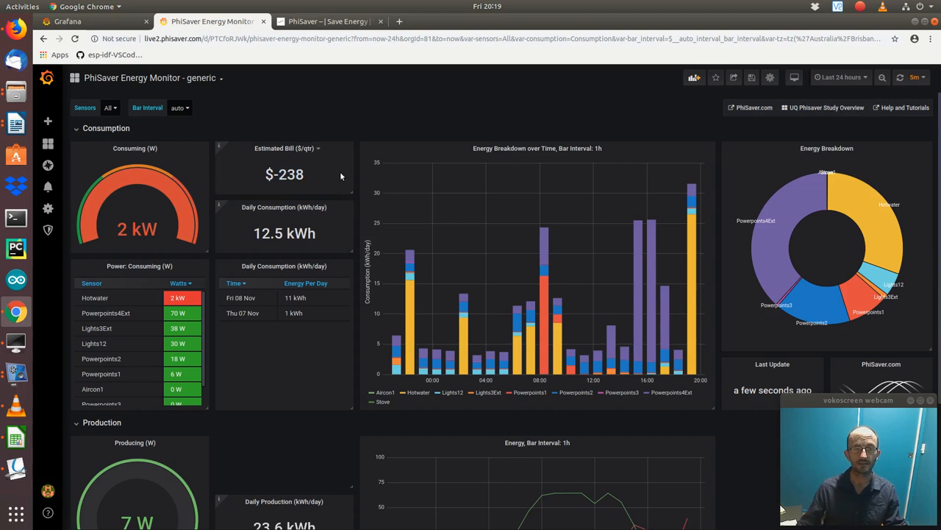
mouse_move(336, 172)
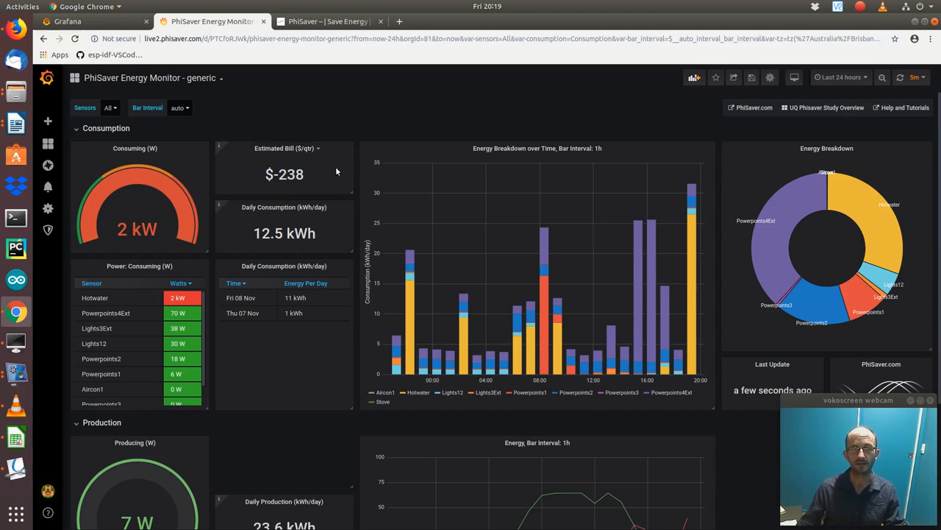
mouse_move(339, 172)
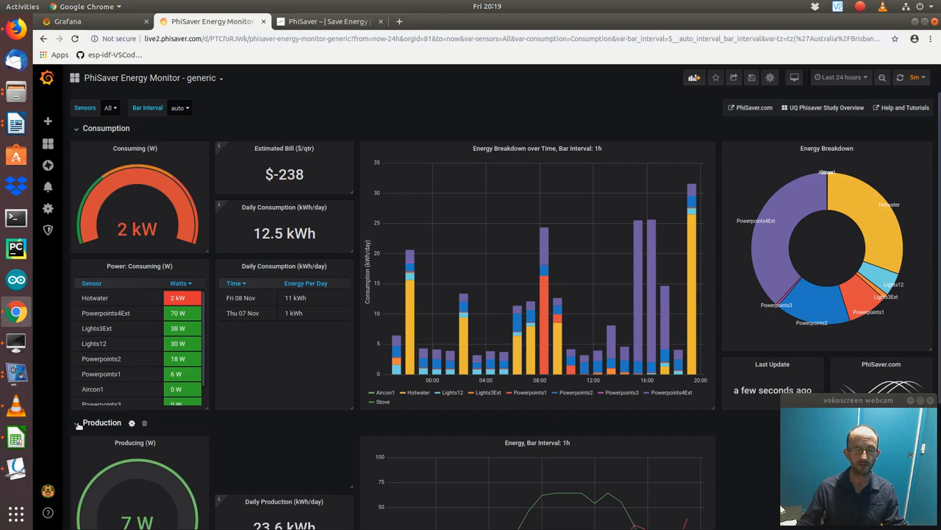
Step: Collapse the Consumption row, leaving only Production open
click(76, 128)
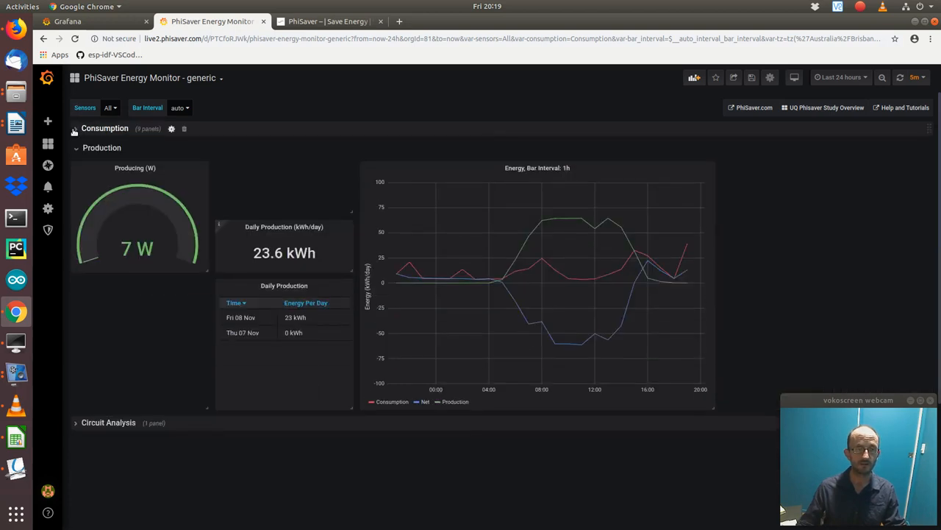
click(76, 128)
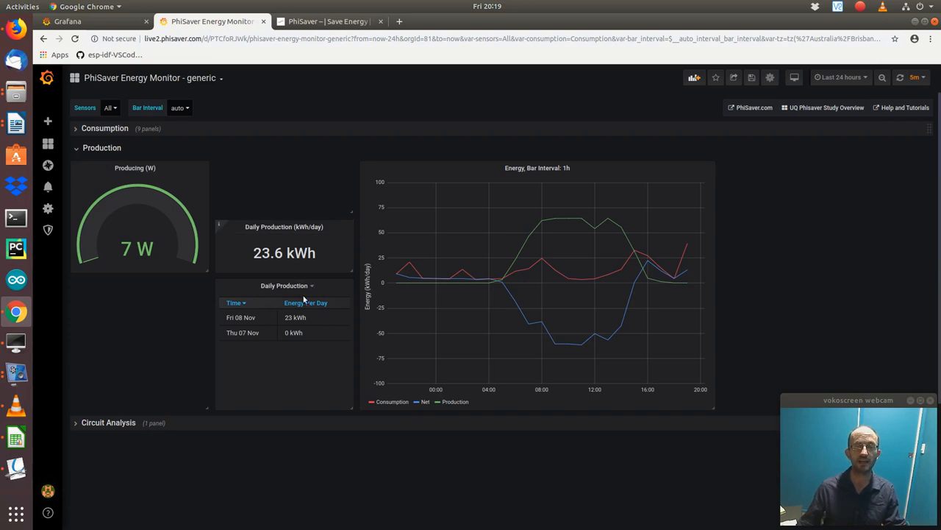
mouse_move(840, 76)
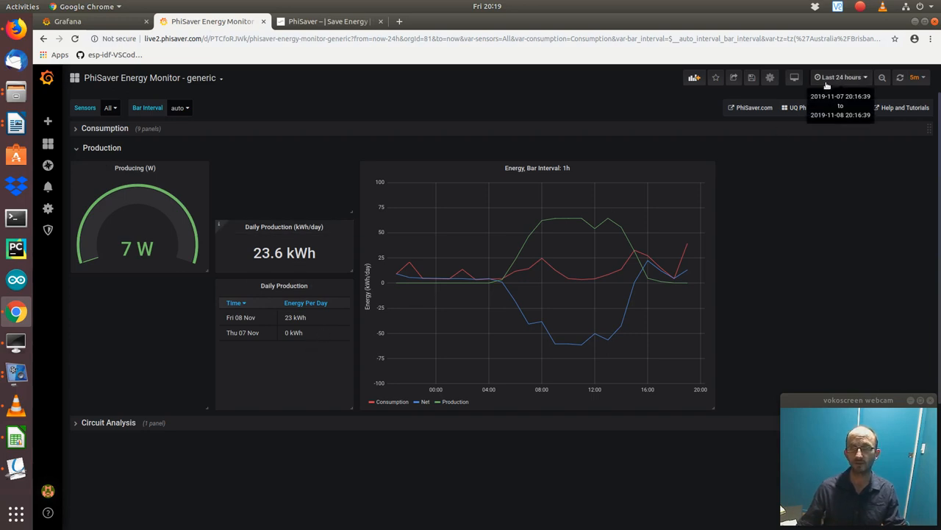
mouse_move(337, 177)
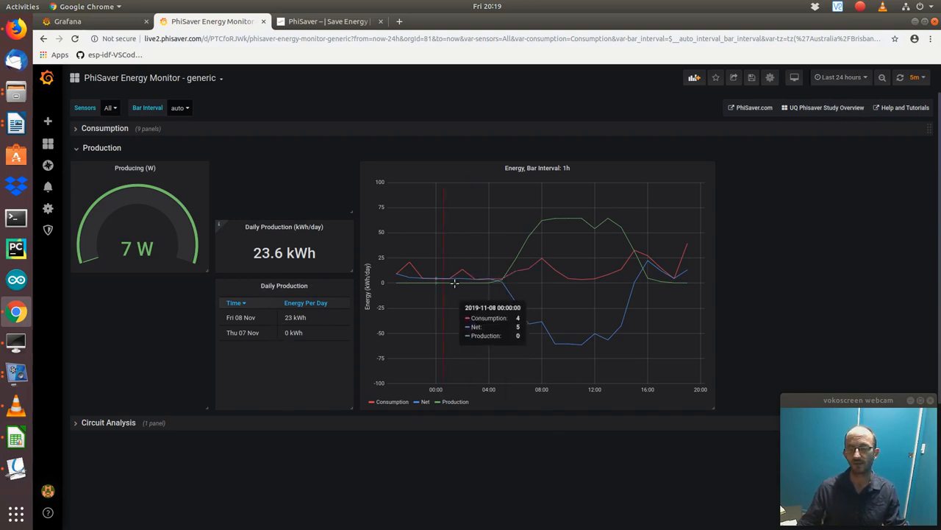
mouse_move(486, 338)
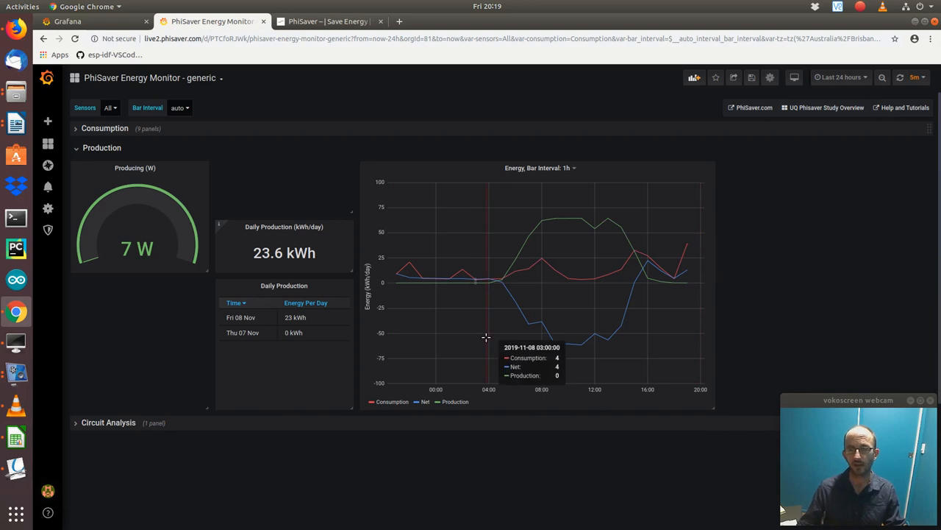
mouse_move(134, 366)
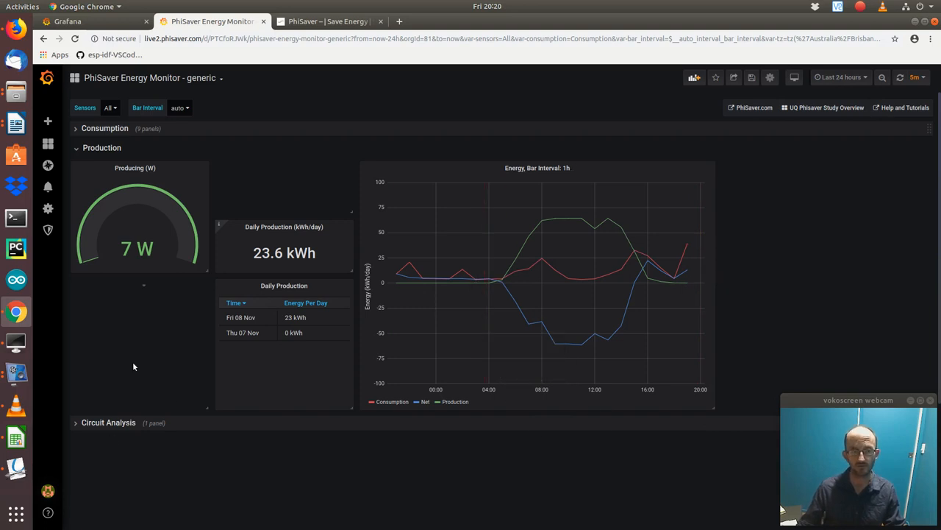